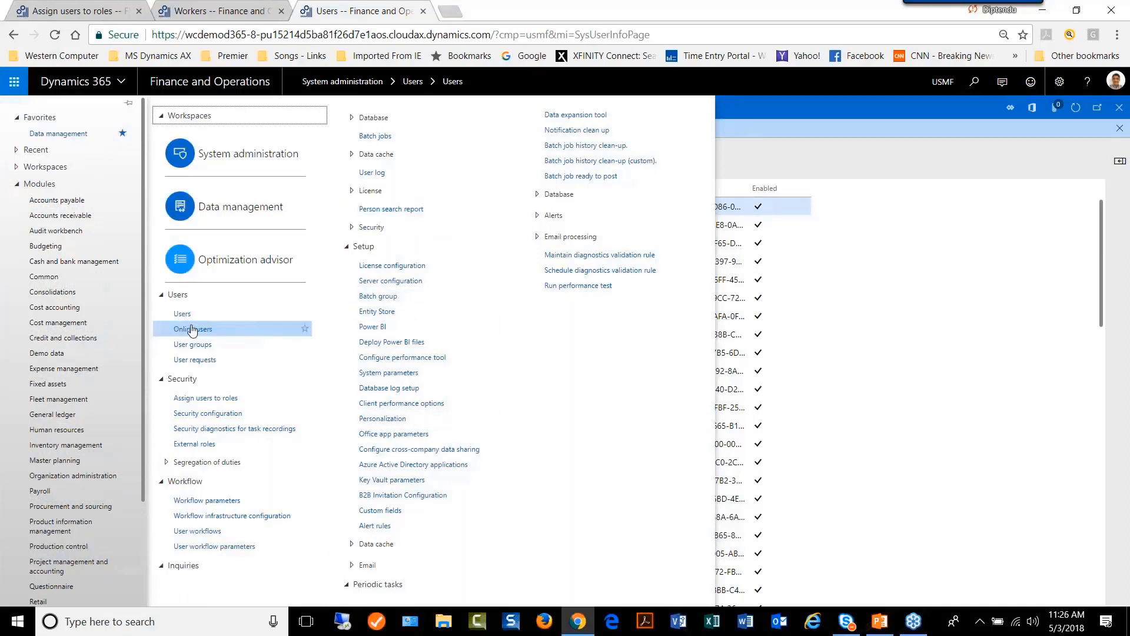
{"action": "mouse_move", "coordinate": [192, 328]}
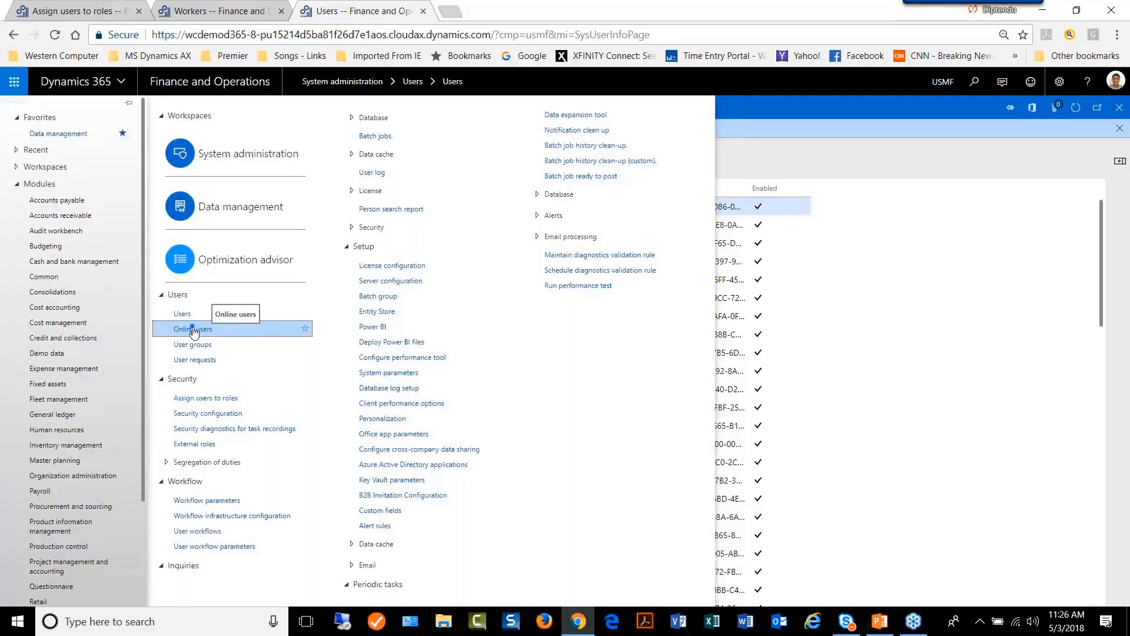
Show the Client sessions grid of online users and reveal its login time and computer columns.
{"action": "left_click", "coordinate": [191, 329]}
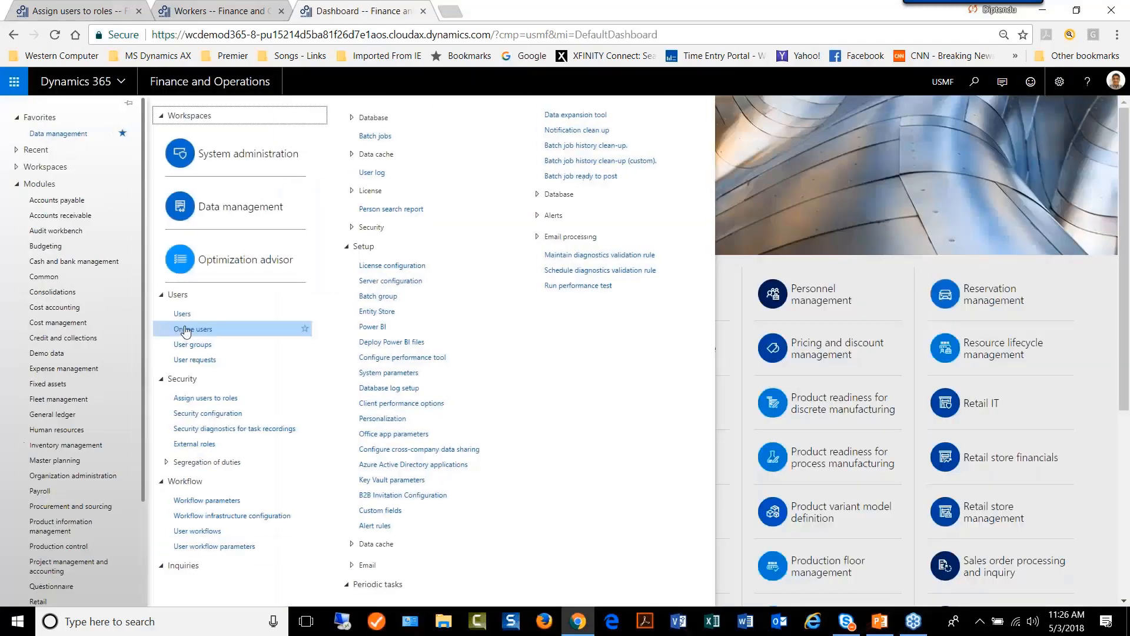
{"action": "mouse_move", "coordinate": [186, 332]}
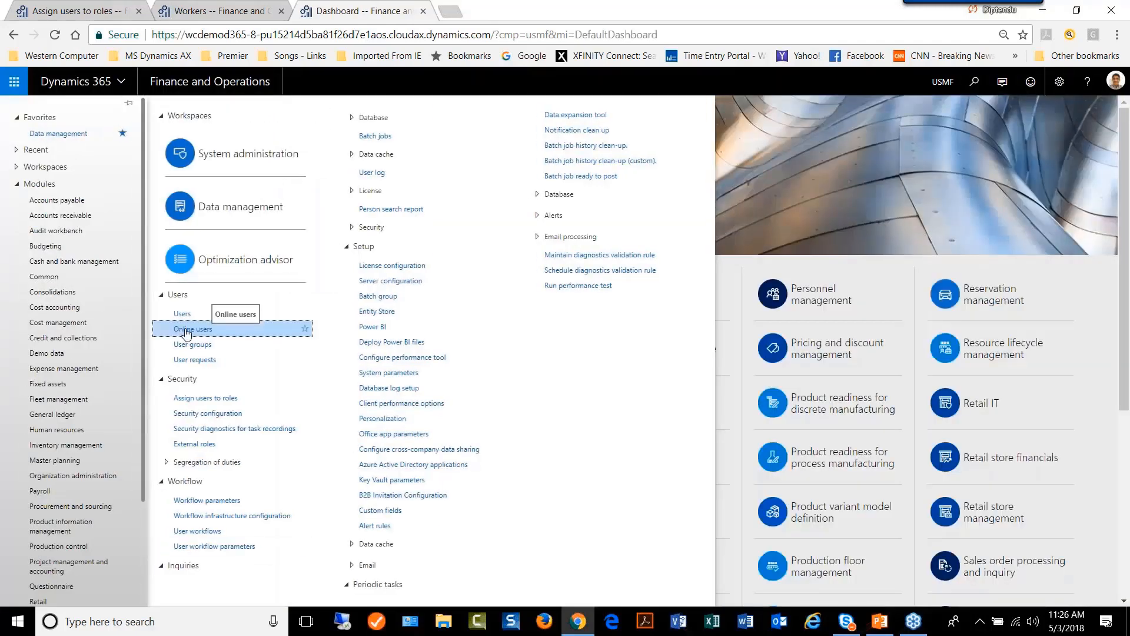
{"action": "left_click", "coordinate": [192, 328]}
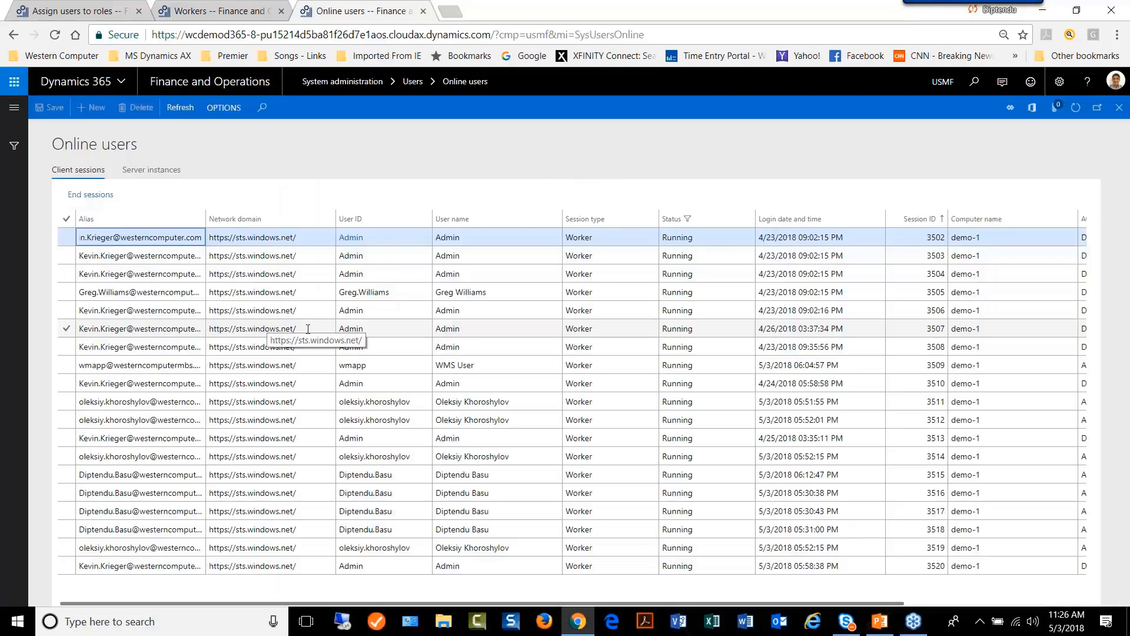
{"action": "scroll", "scroll_direction": "right", "scroll_amount": 3}
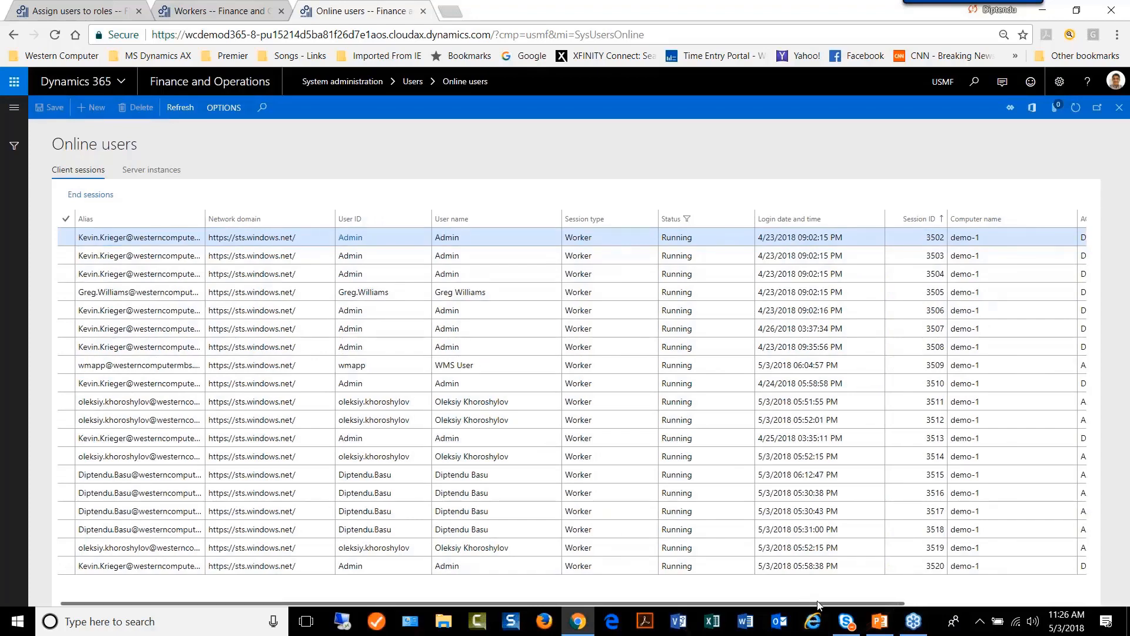
{"action": "scroll", "scroll_direction": "right", "scroll_amount": 3}
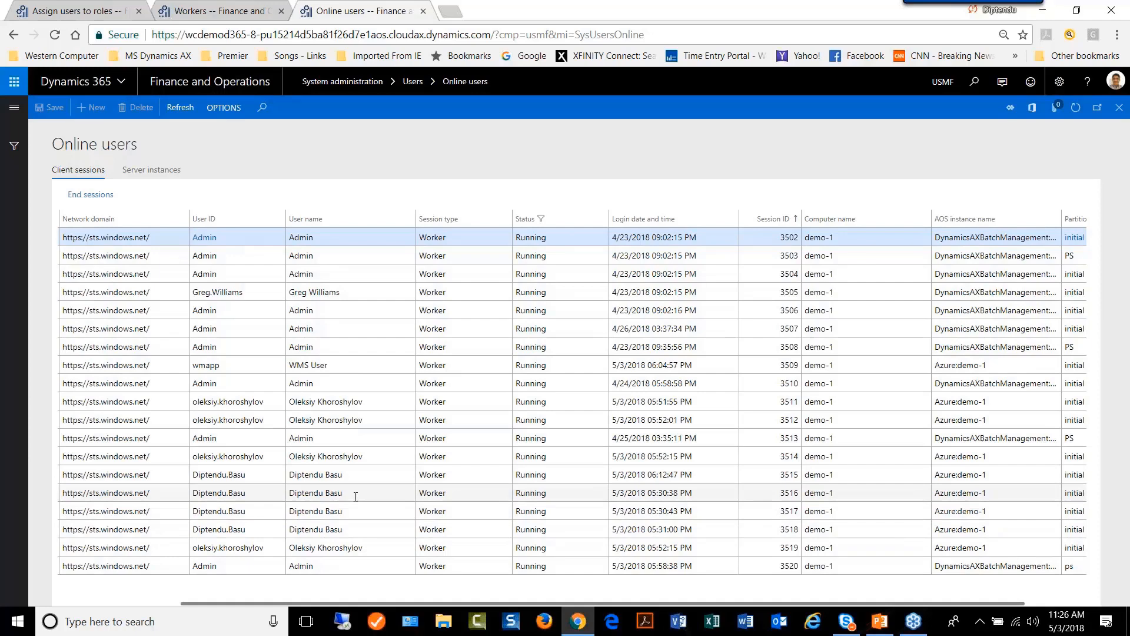
{"action": "mouse_move", "coordinate": [354, 496]}
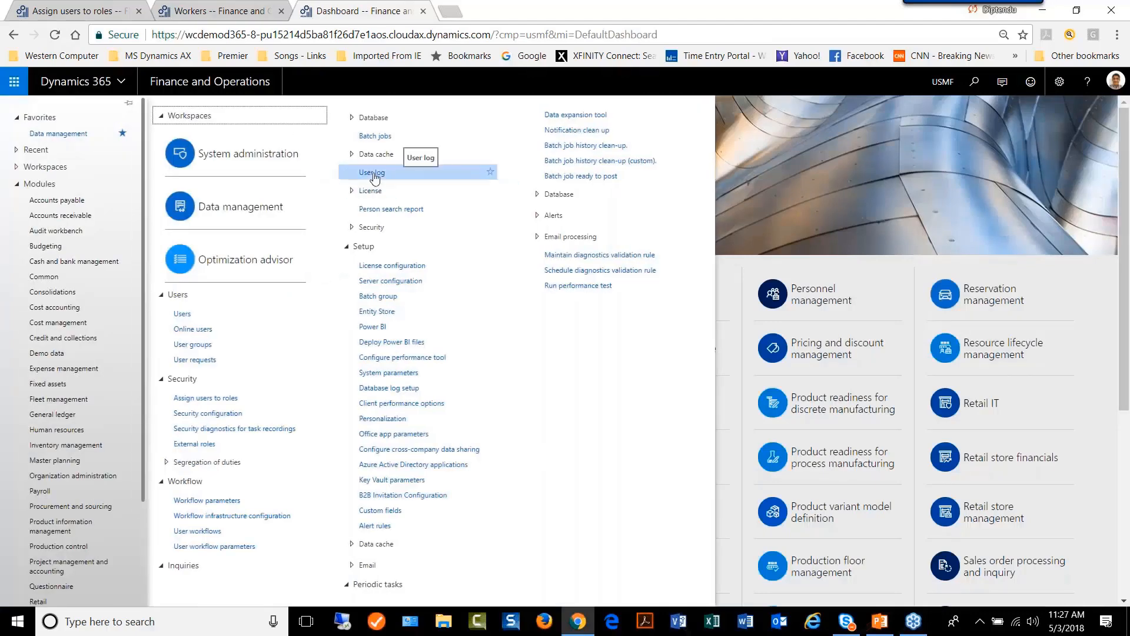
Show the User log of logon records and reveal the Export to Excel option via the Office icon.
{"action": "left_click", "coordinate": [373, 171]}
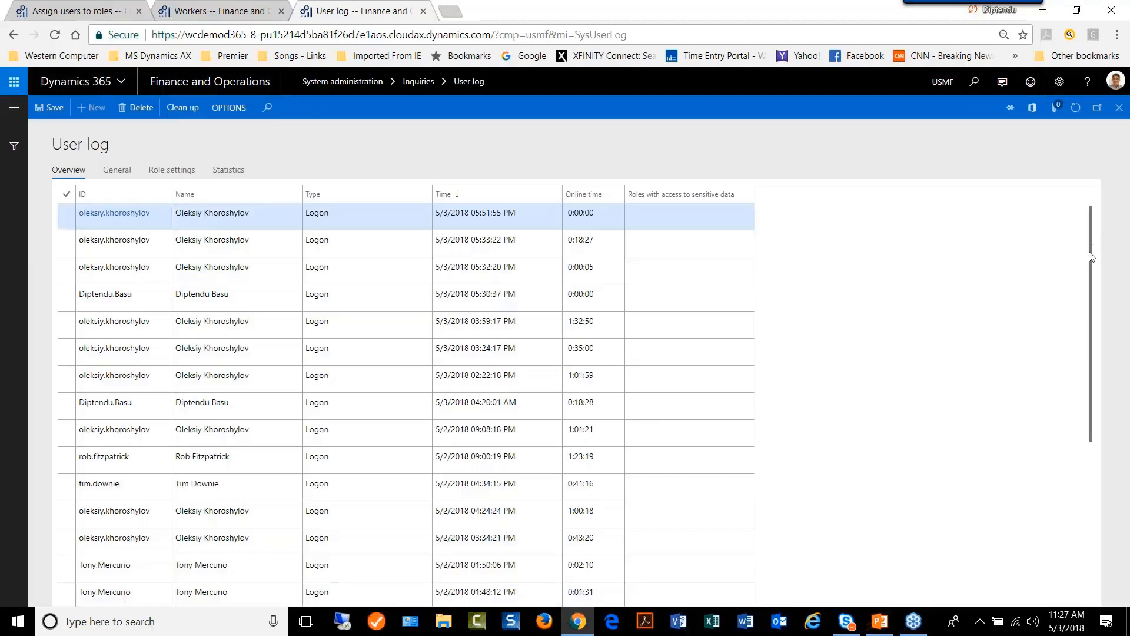
{"action": "scroll", "scroll_direction": "down", "scroll_amount": 3}
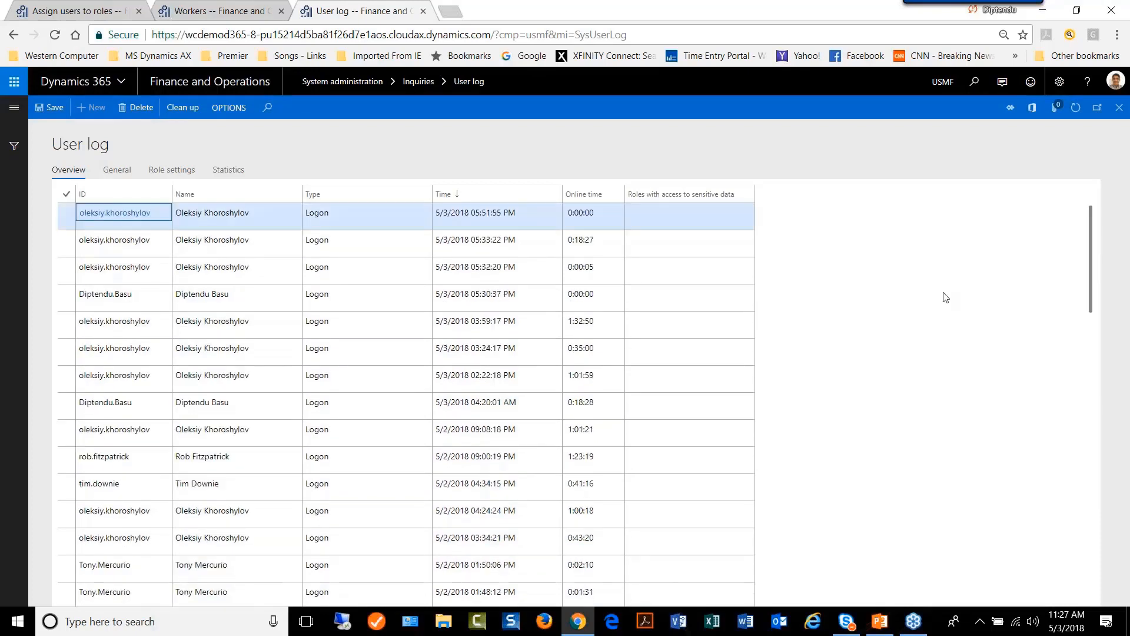
{"action": "mouse_move", "coordinate": [862, 426]}
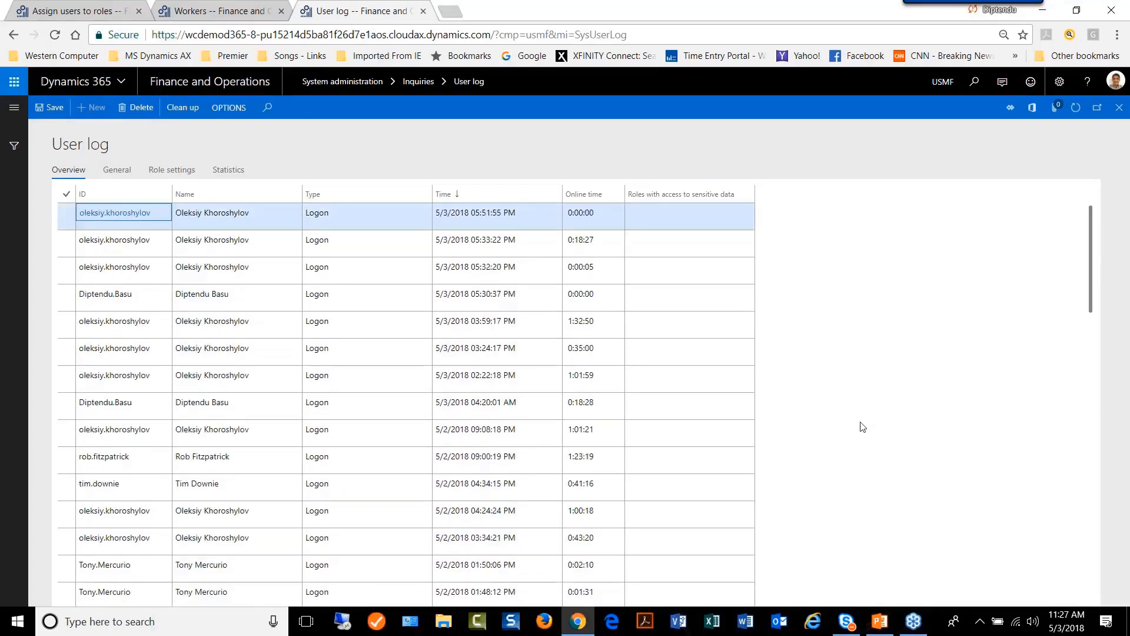
{"action": "left_click", "coordinate": [591, 294]}
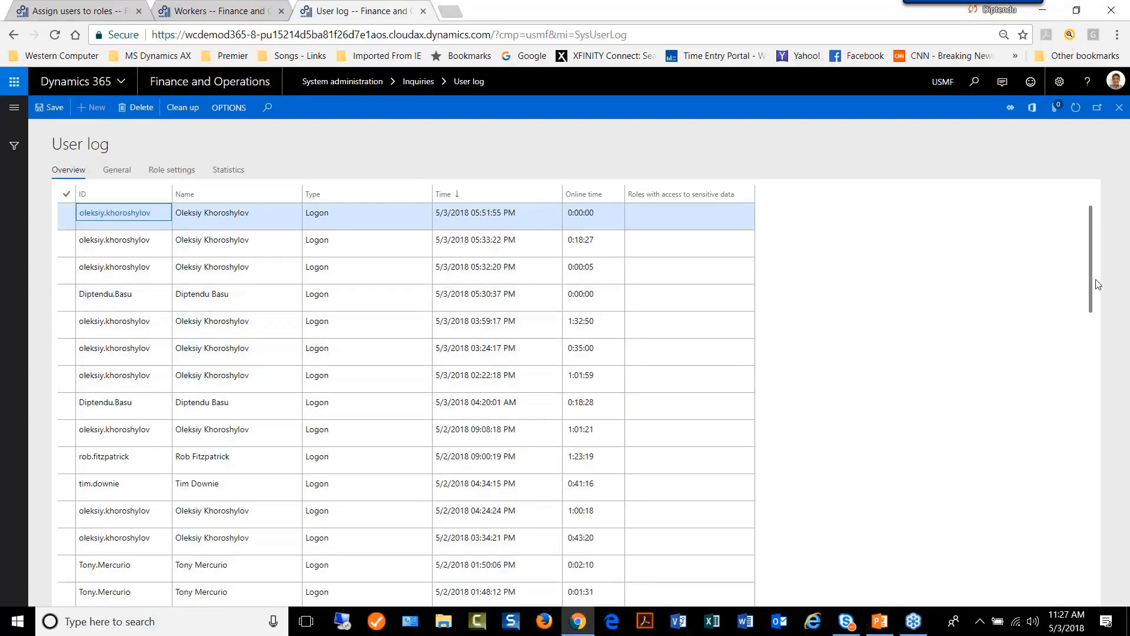
{"action": "scroll", "scroll_direction": "down", "scroll_amount": 3}
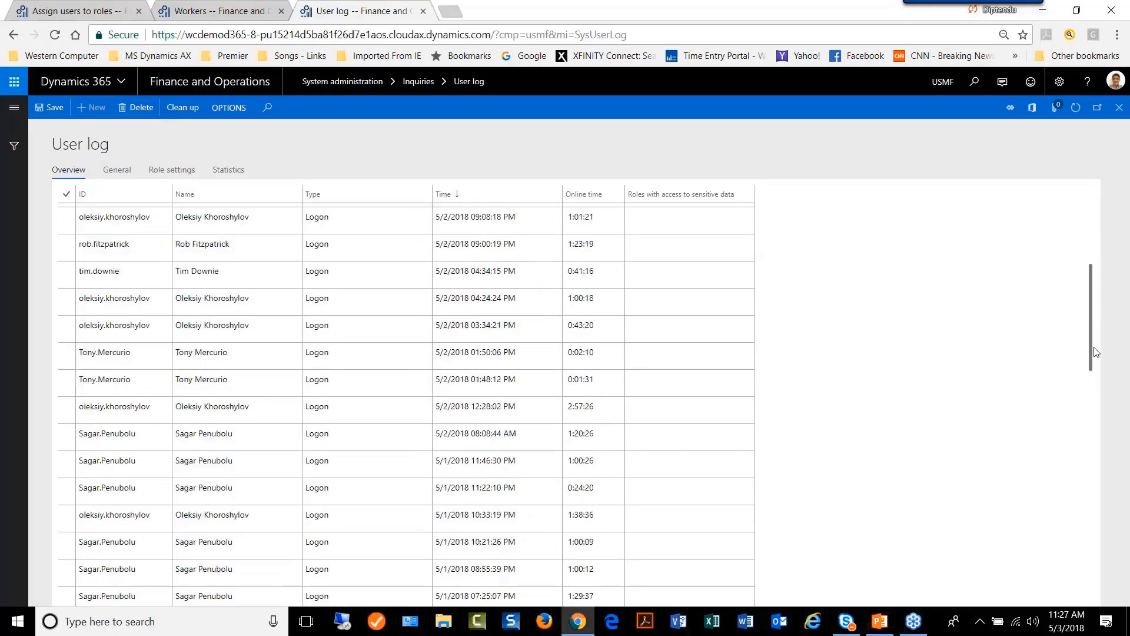
{"action": "scroll", "scroll_direction": "down", "scroll_amount": 3}
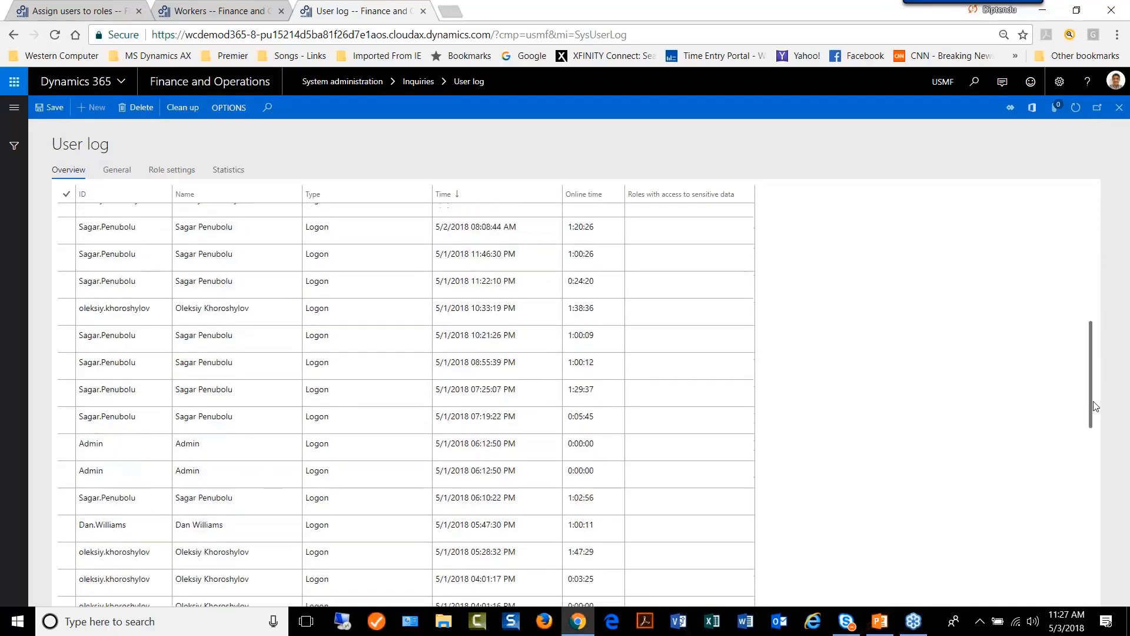
{"action": "scroll", "scroll_direction": "down", "scroll_amount": 3}
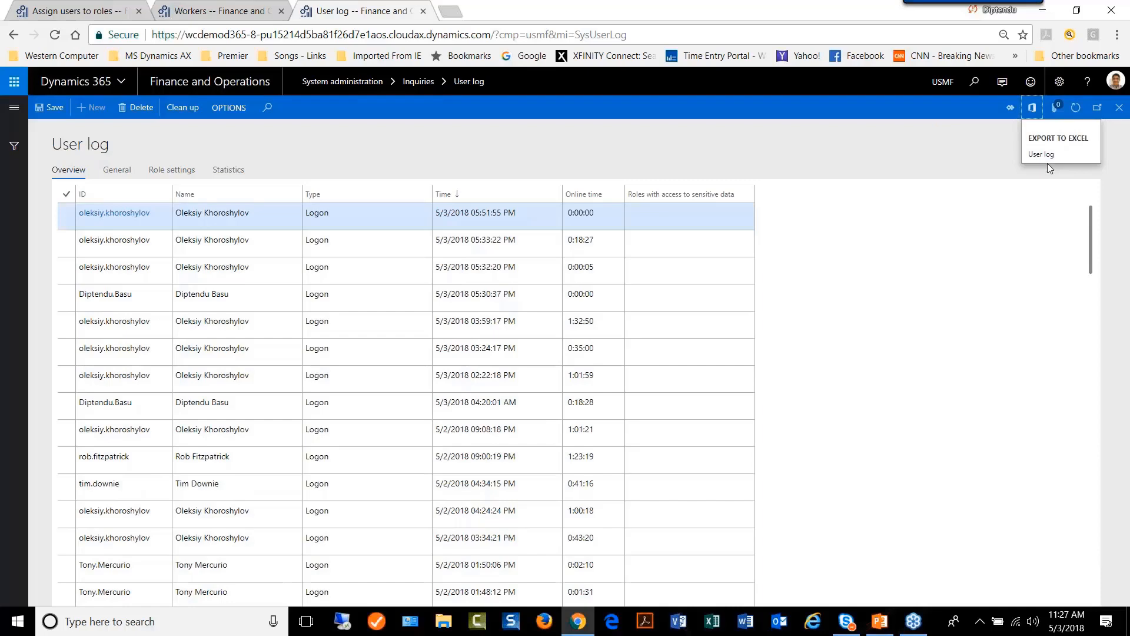
Download the User log as an Excel workbook, save it locally and open it in Excel.
{"action": "left_click", "coordinate": [1039, 154]}
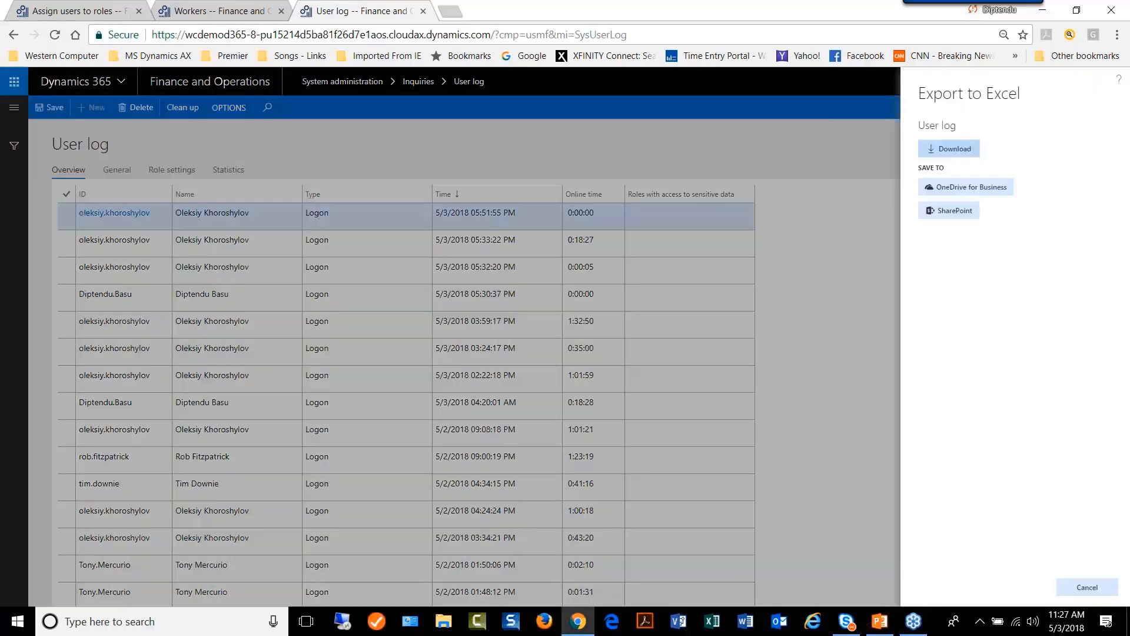
{"action": "left_click", "coordinate": [1085, 586]}
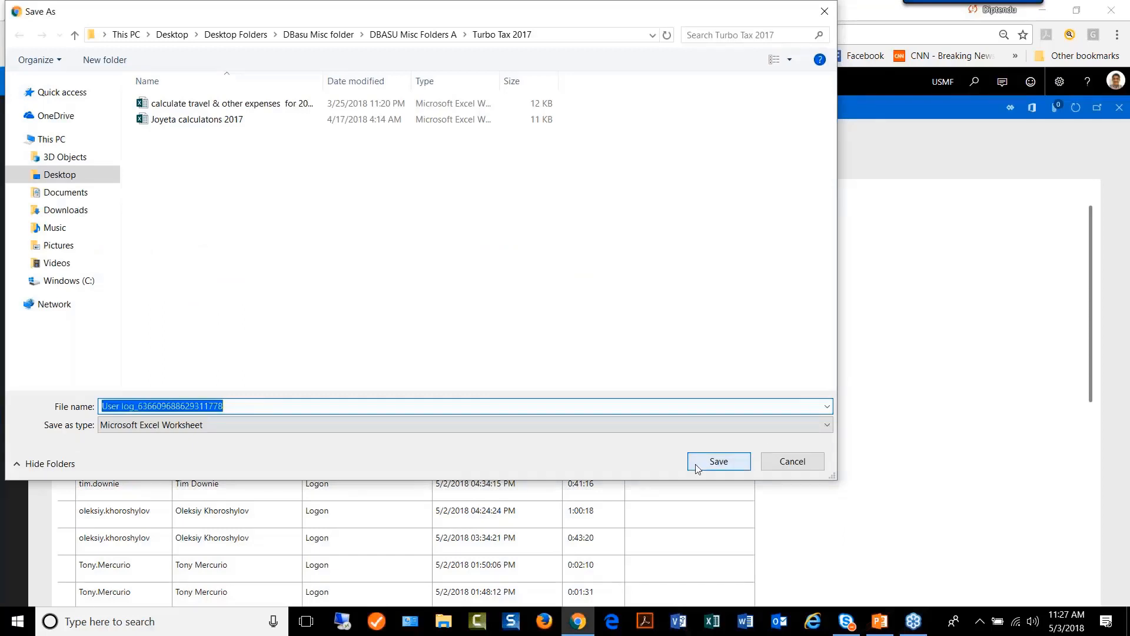
{"action": "left_click", "coordinate": [718, 460]}
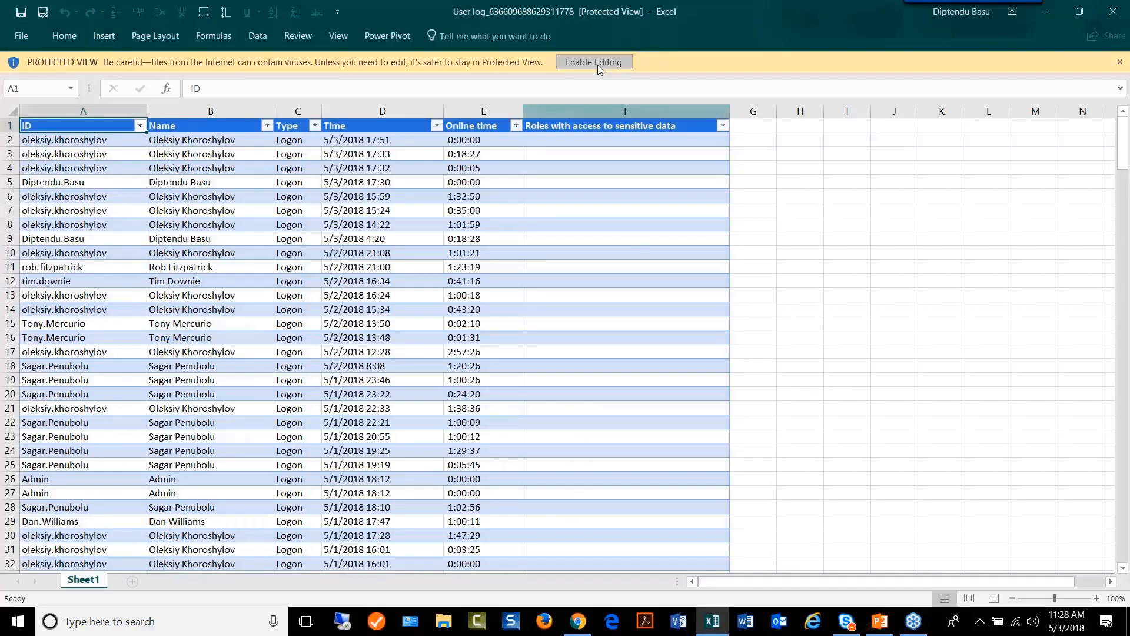
Enable editing on the protected workbook, then minimize Excel back to Dynamics 365.
{"action": "left_click", "coordinate": [593, 62]}
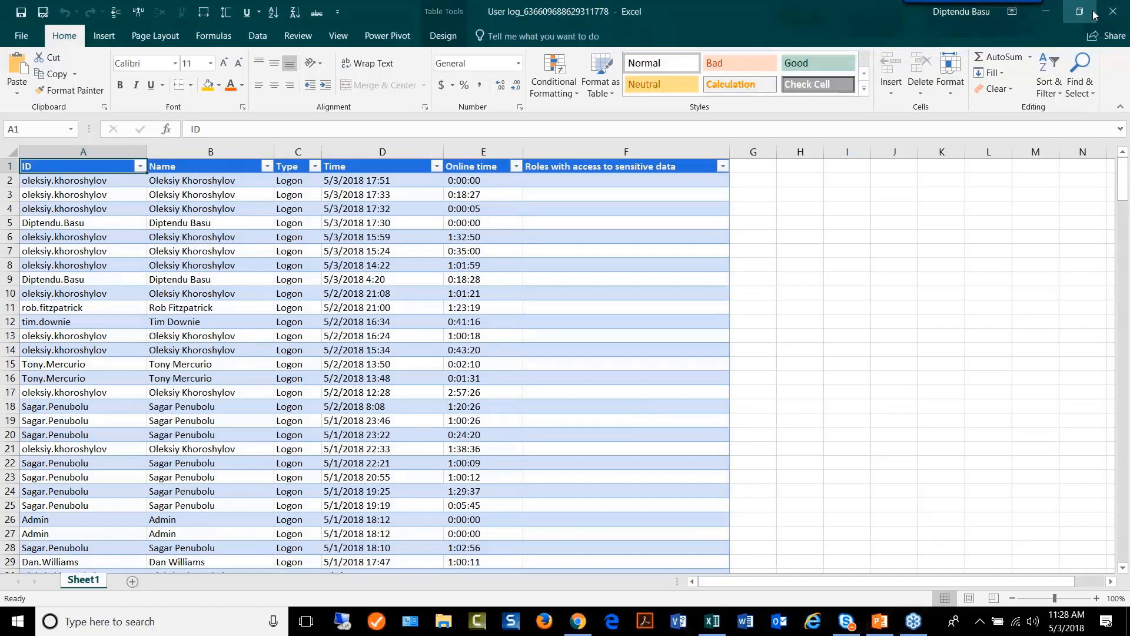
{"action": "left_click", "coordinate": [576, 620]}
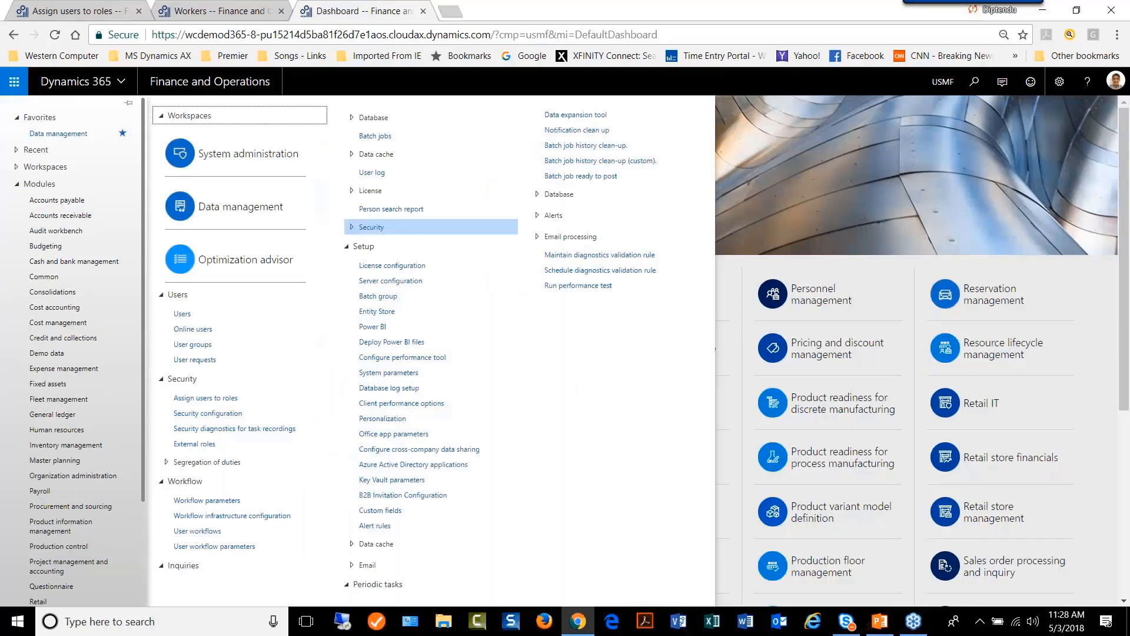
Bring up the User role assignments report dialog and expand its Destination section (screen output).
{"action": "left_click", "coordinate": [368, 226]}
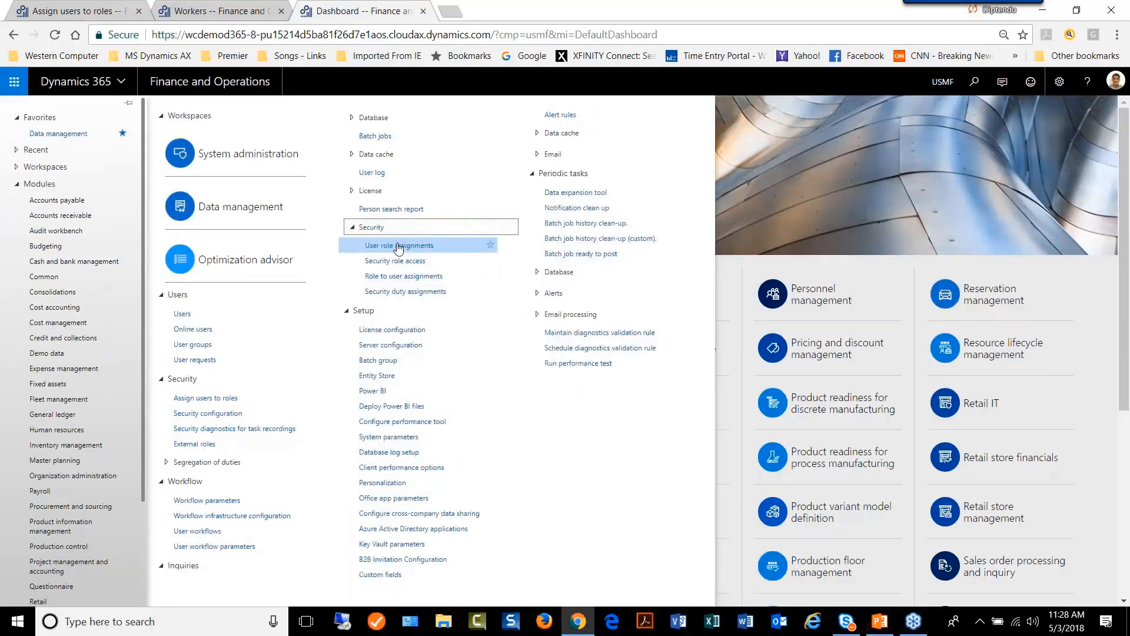
{"action": "mouse_move", "coordinate": [396, 244]}
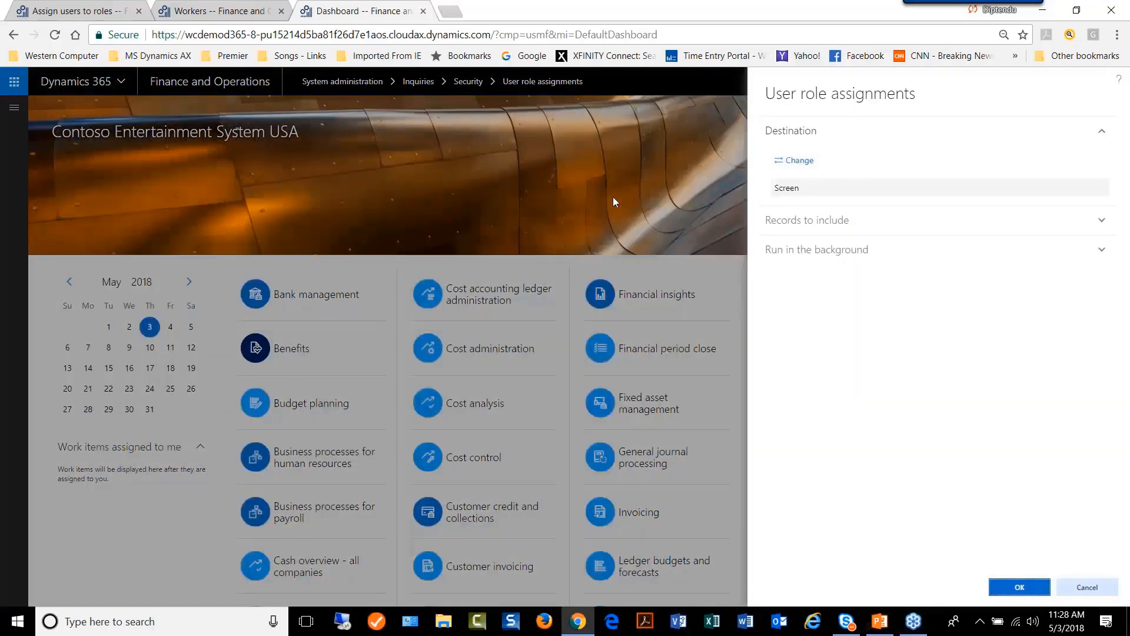
{"action": "mouse_move", "coordinate": [662, 230]}
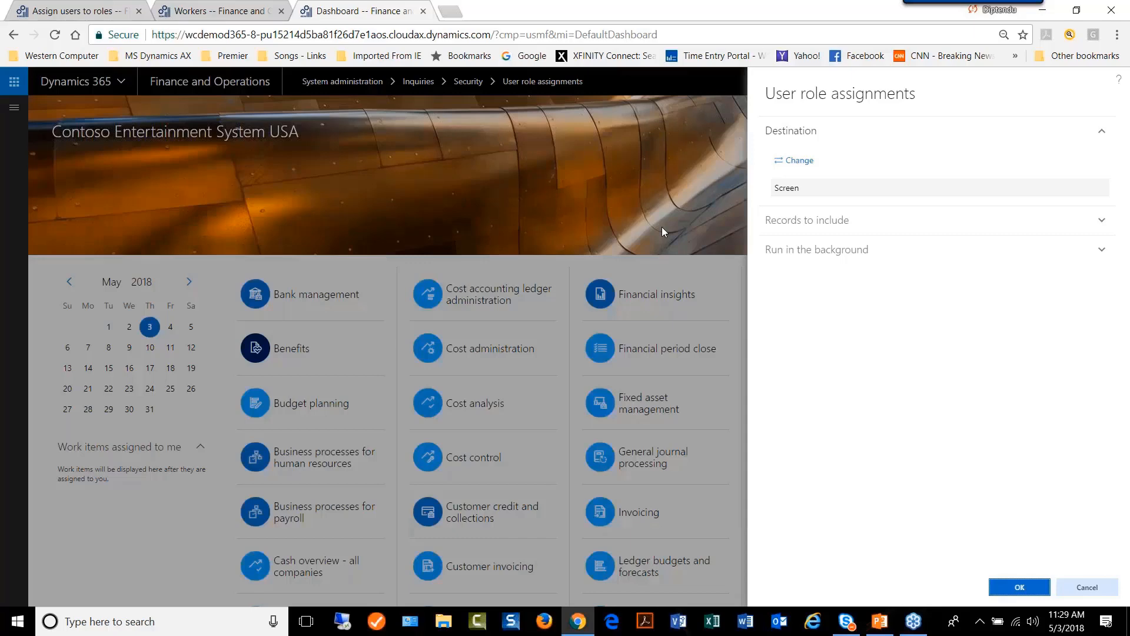
{"action": "mouse_move", "coordinate": [938, 319]}
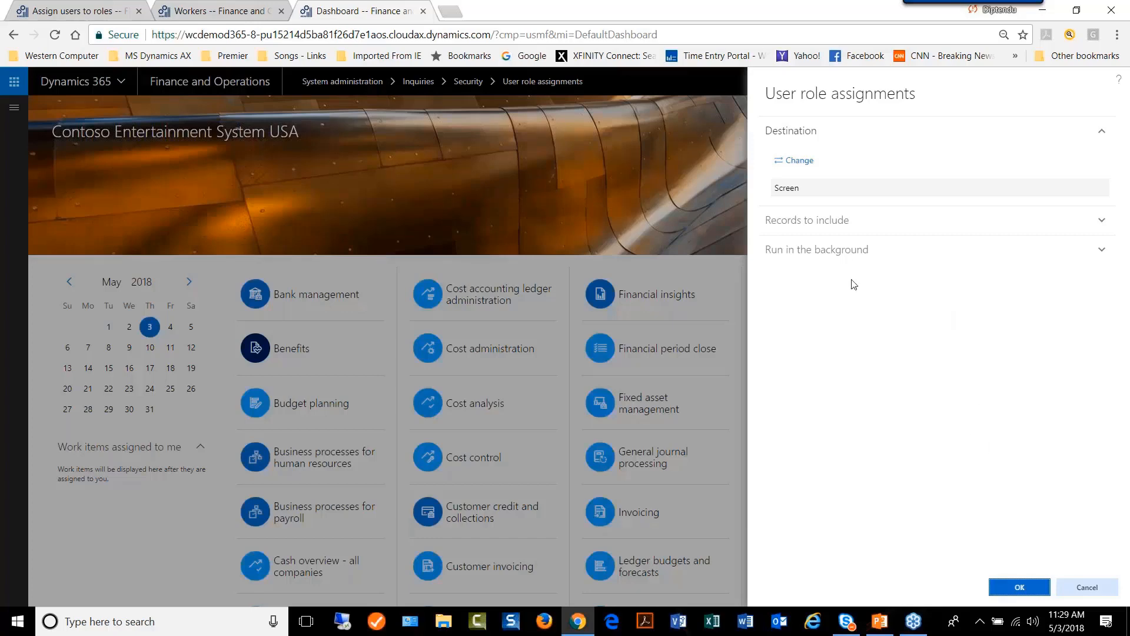
{"action": "mouse_move", "coordinate": [927, 177]}
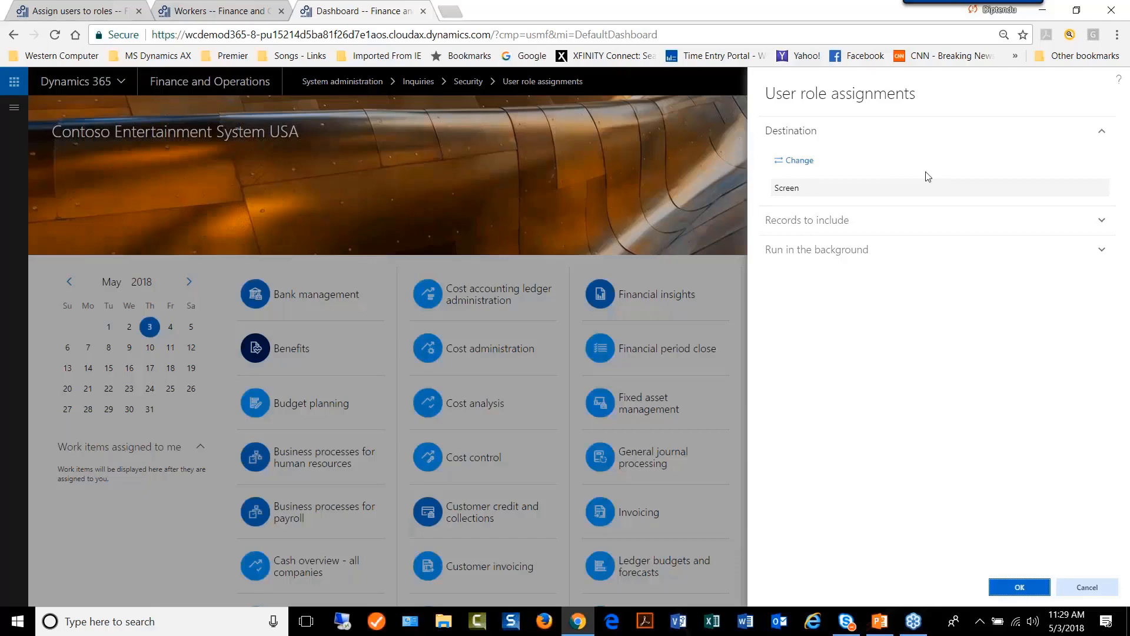
{"action": "mouse_move", "coordinate": [931, 360]}
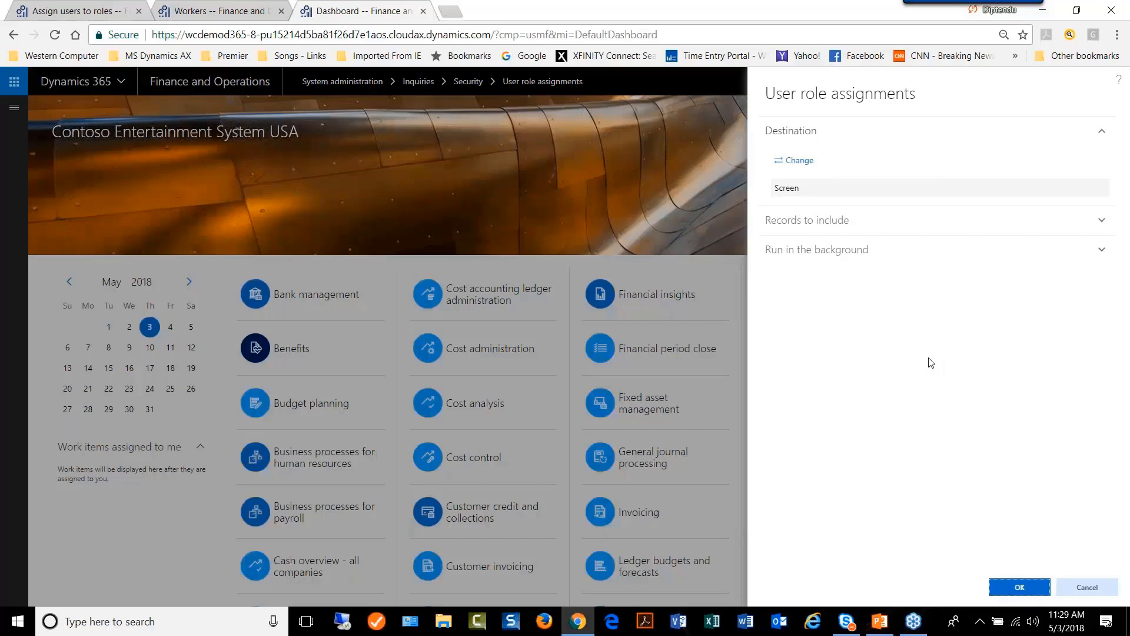
{"action": "mouse_move", "coordinate": [940, 411]}
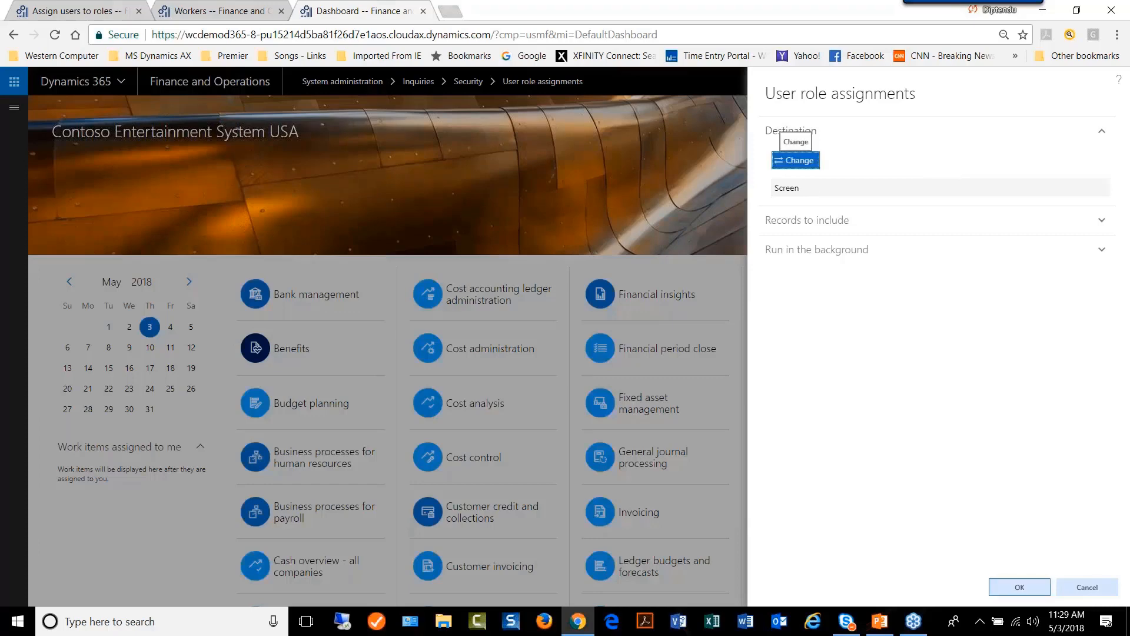
{"action": "left_click", "coordinate": [794, 160]}
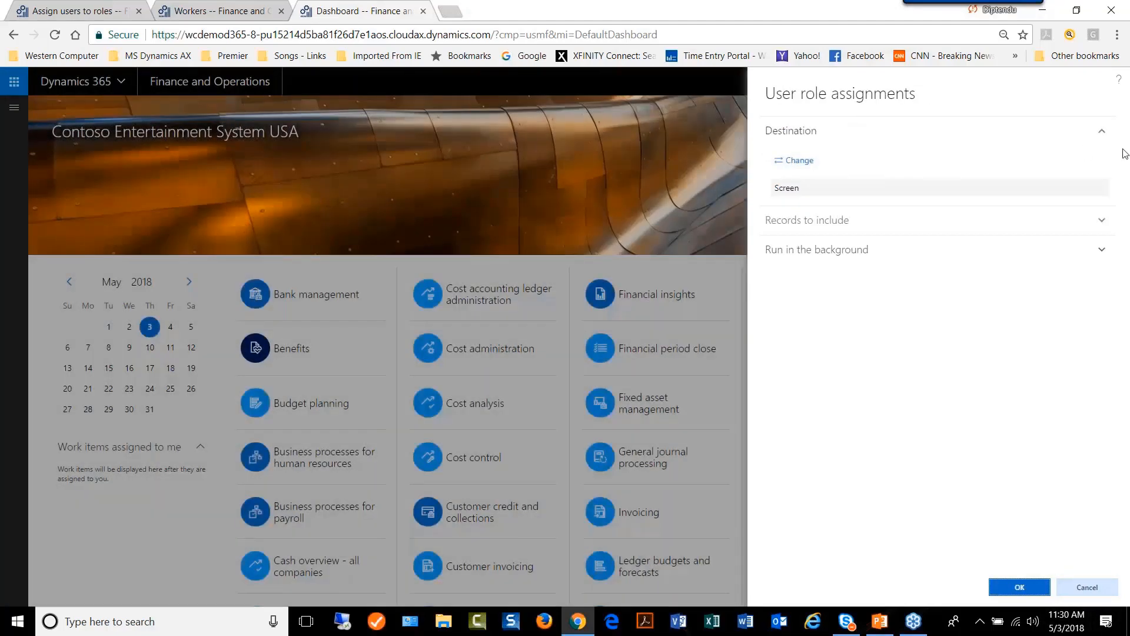
{"action": "left_click", "coordinate": [790, 130]}
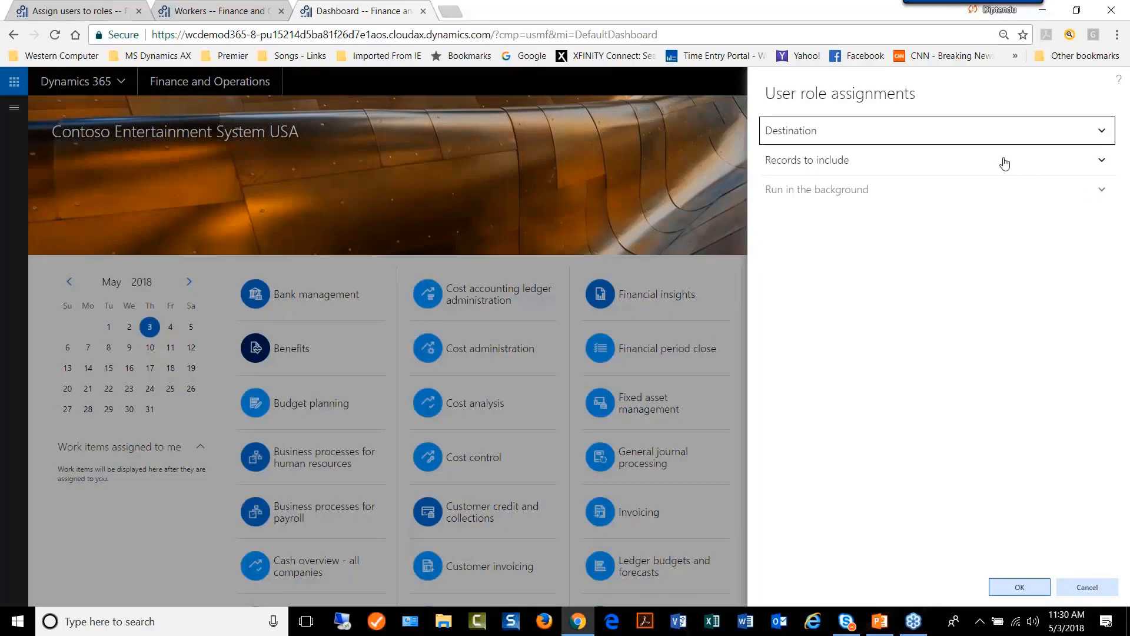
{"action": "left_click", "coordinate": [1101, 158]}
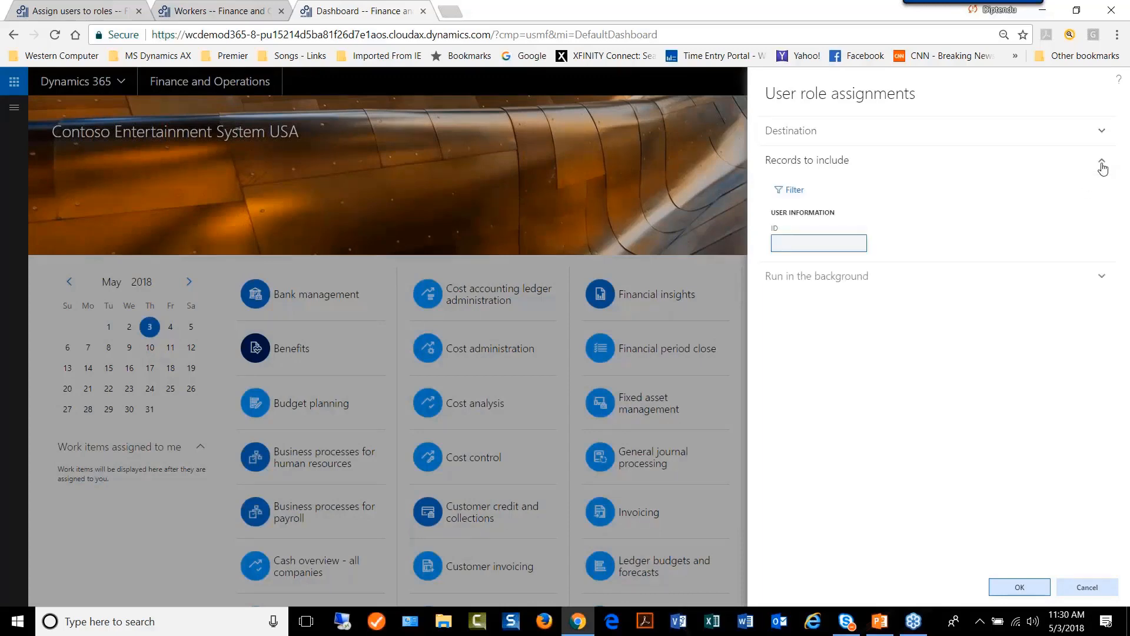
{"action": "left_click", "coordinate": [818, 242]}
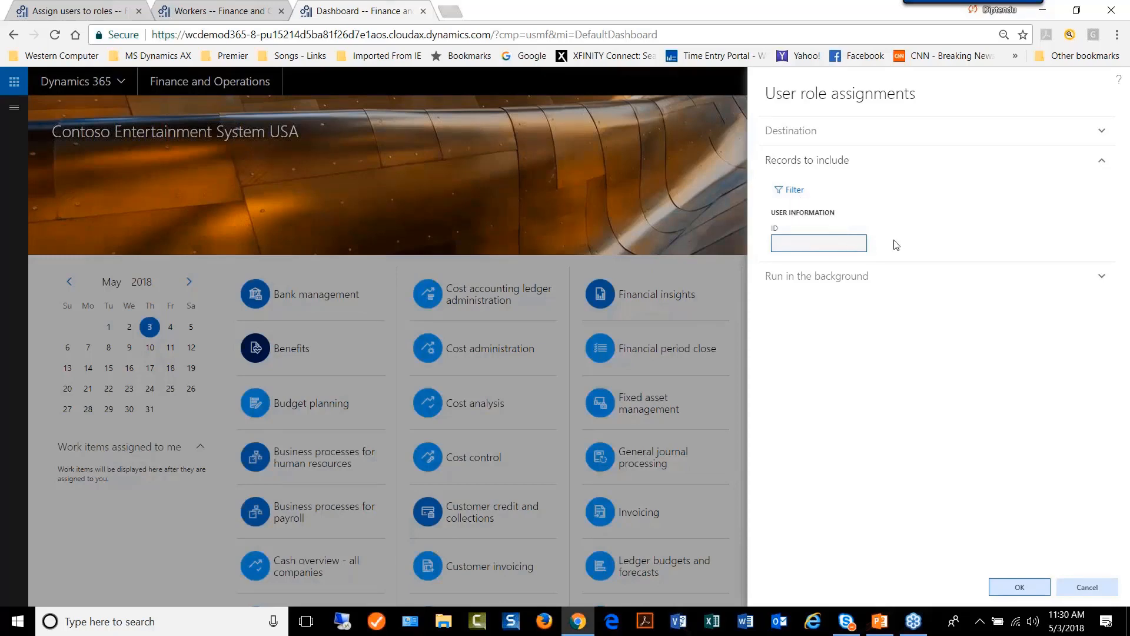
{"action": "left_click", "coordinate": [791, 190]}
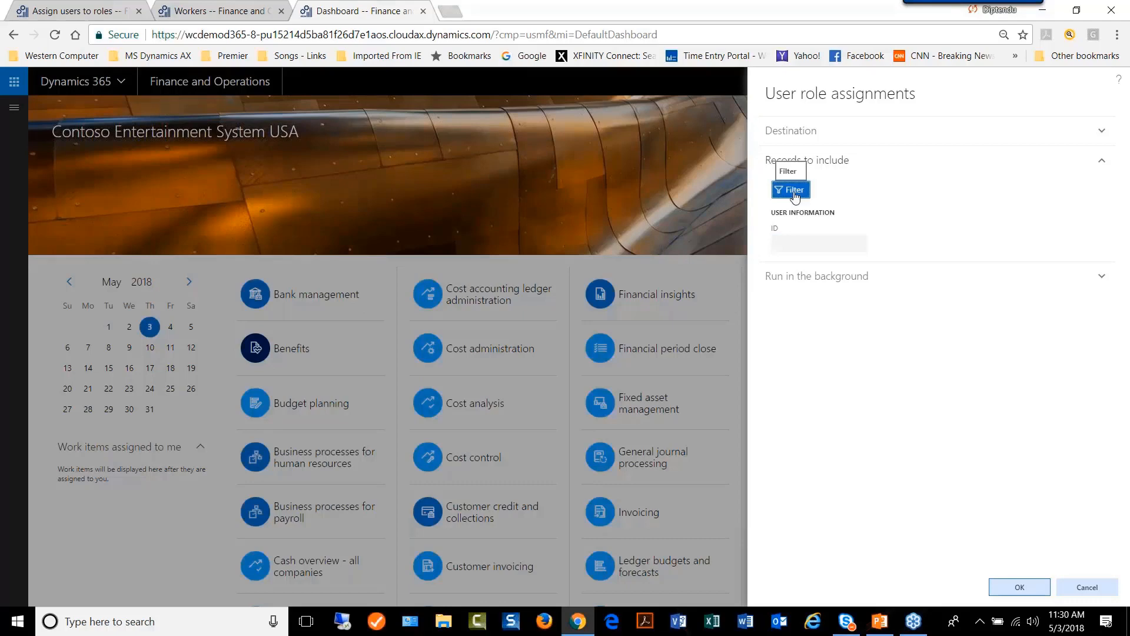
{"action": "left_click", "coordinate": [791, 188]}
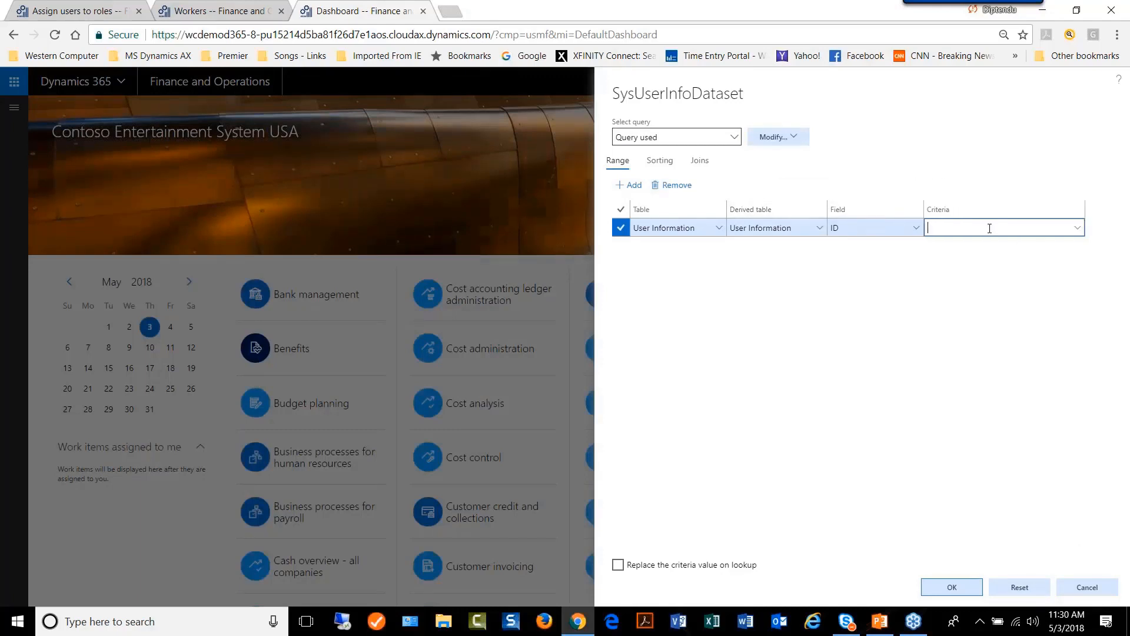
{"action": "mouse_move", "coordinate": [1101, 243]}
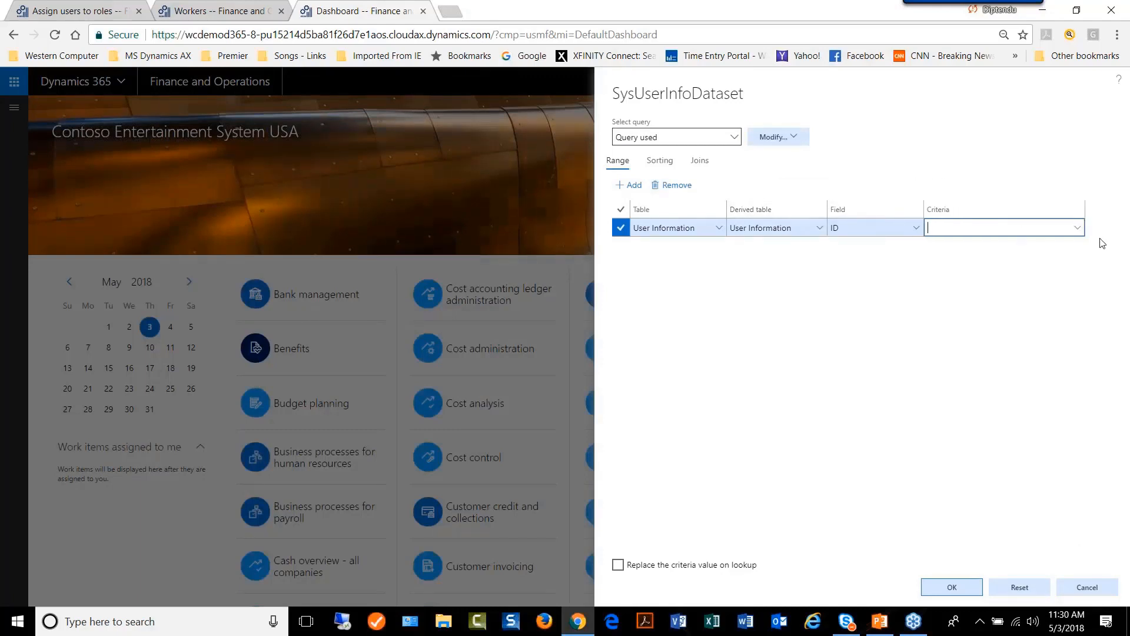
{"action": "left_click", "coordinate": [1002, 227]}
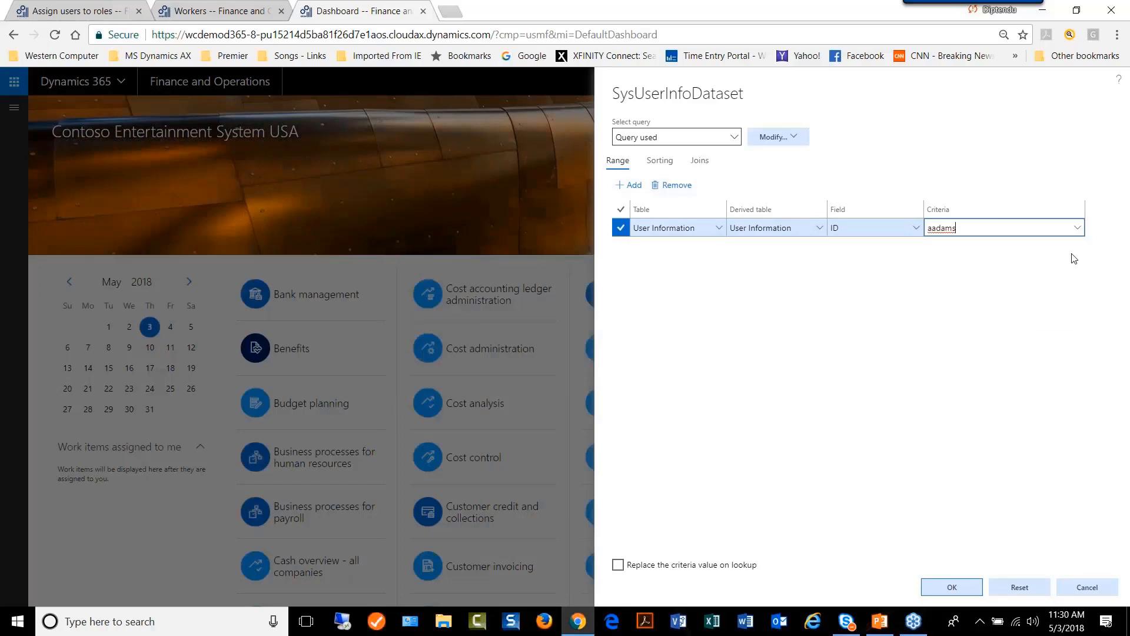
{"action": "left_click", "coordinate": [1077, 227]}
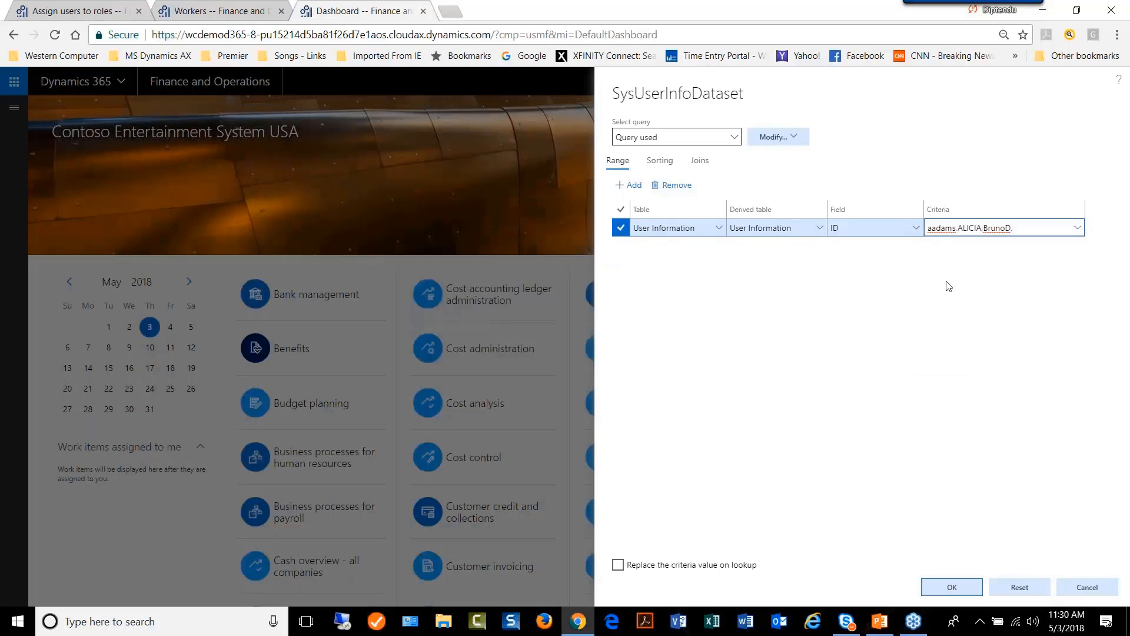
{"action": "left_click", "coordinate": [1077, 227]}
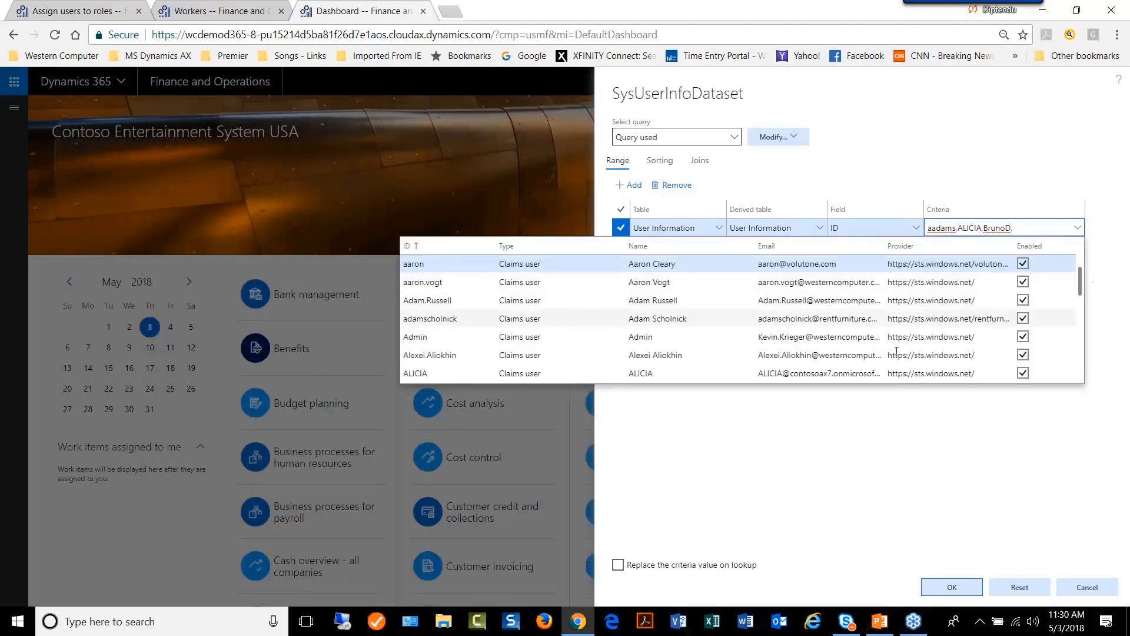
{"action": "scroll", "scroll_direction": "down", "scroll_amount": 3}
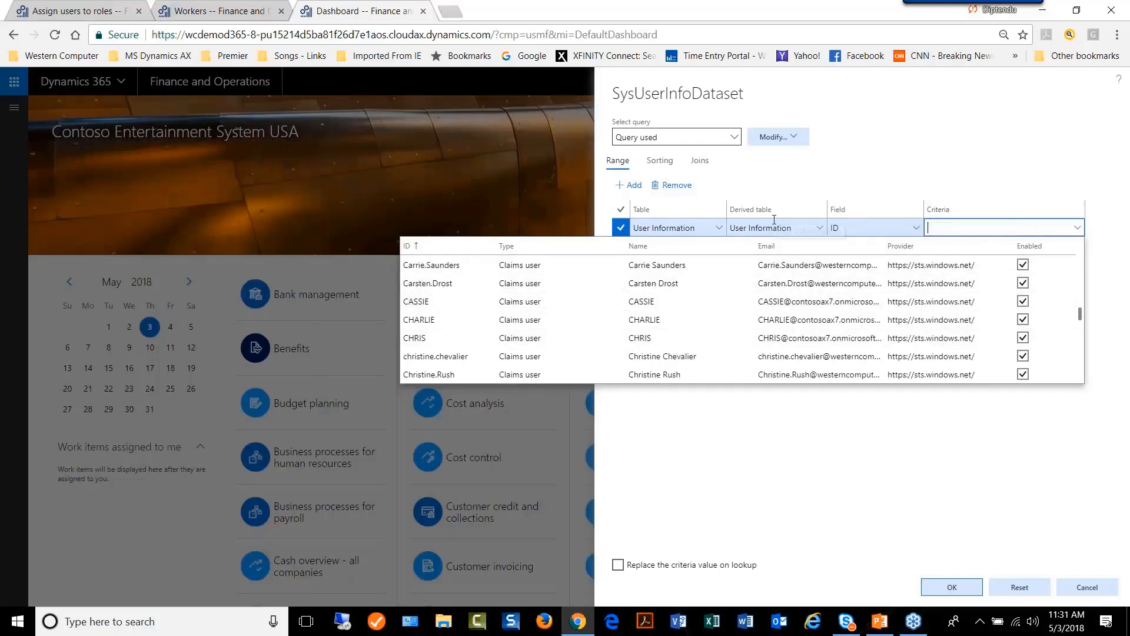
{"action": "mouse_move", "coordinate": [951, 586]}
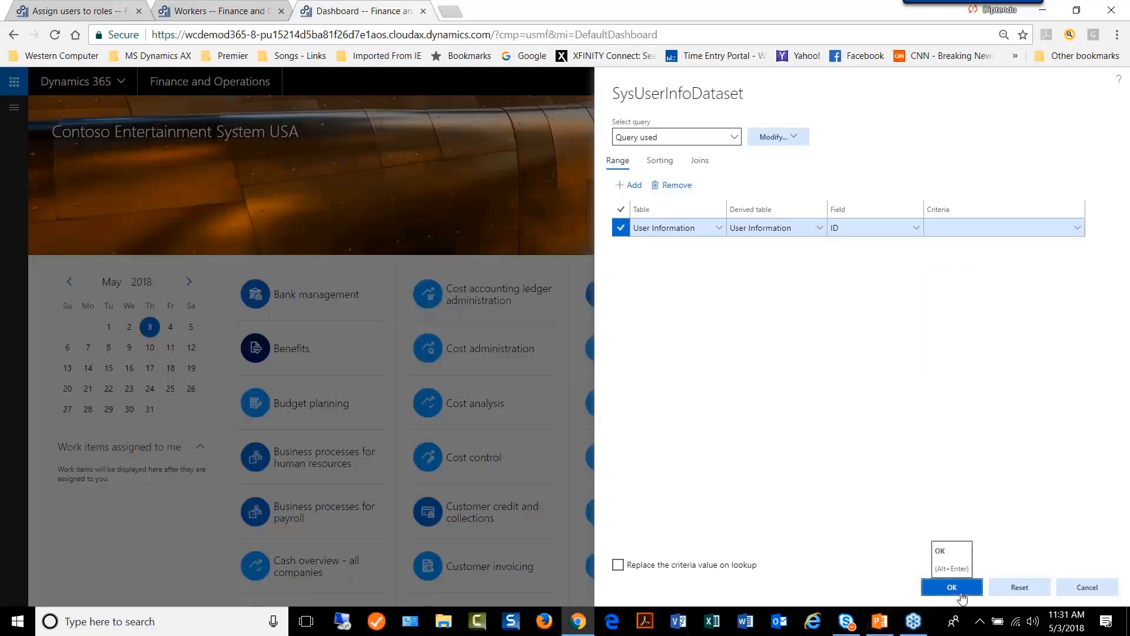
{"action": "left_click", "coordinate": [951, 587]}
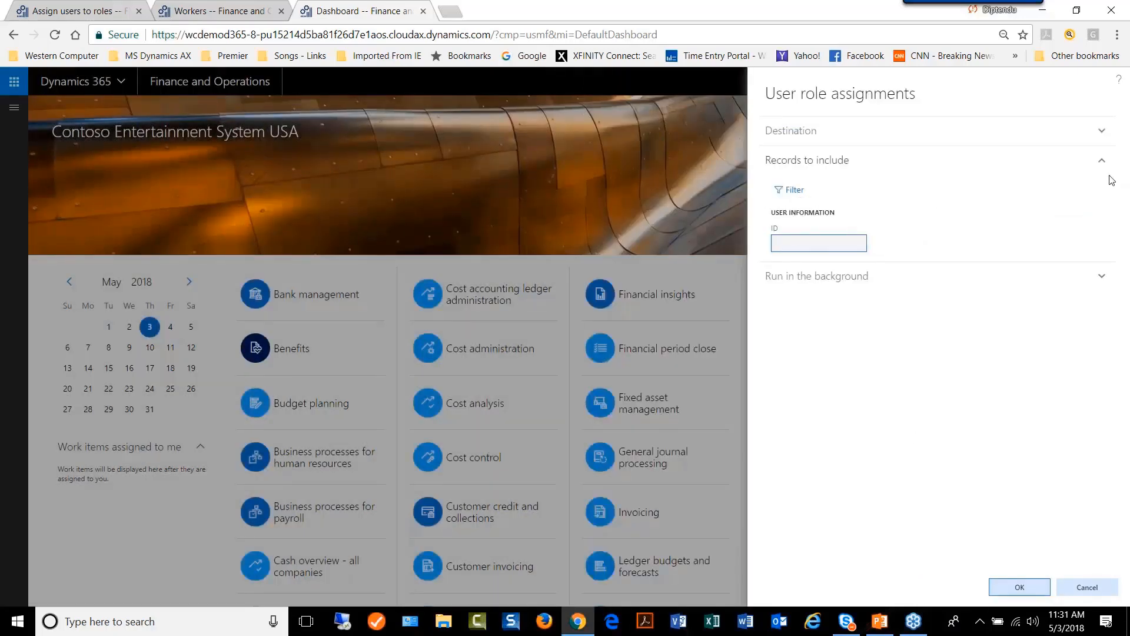
{"action": "left_click", "coordinate": [806, 159]}
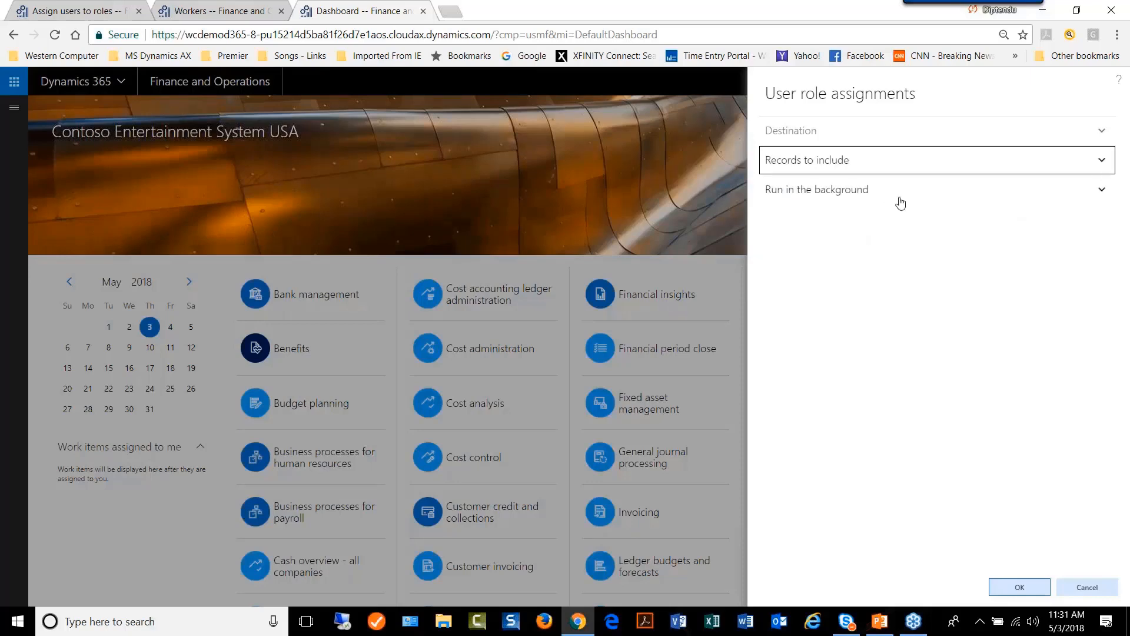
Toggle Batch processing on and back off under Run in the background, then cancel the report unrun.
{"action": "left_click", "coordinate": [816, 188]}
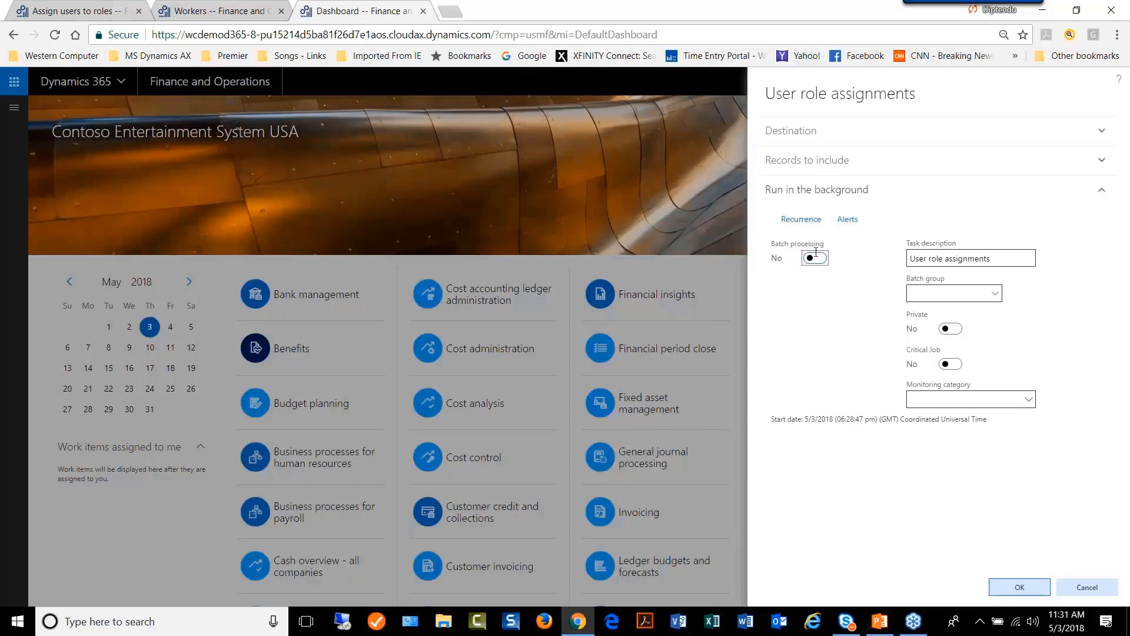
{"action": "left_click", "coordinate": [814, 258]}
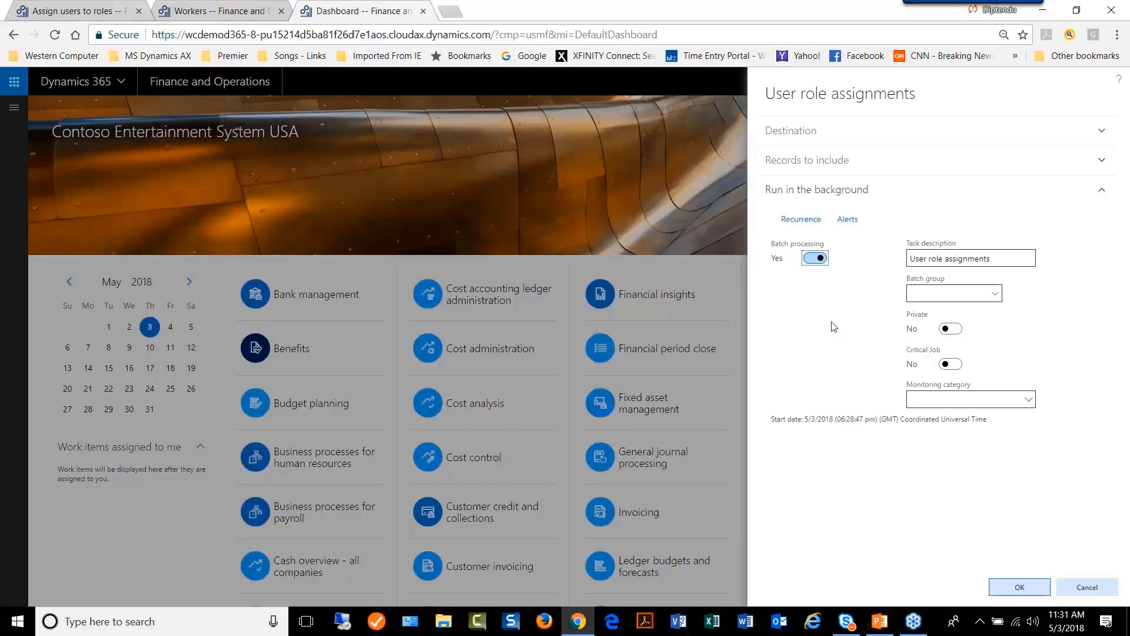
{"action": "mouse_move", "coordinate": [869, 286]}
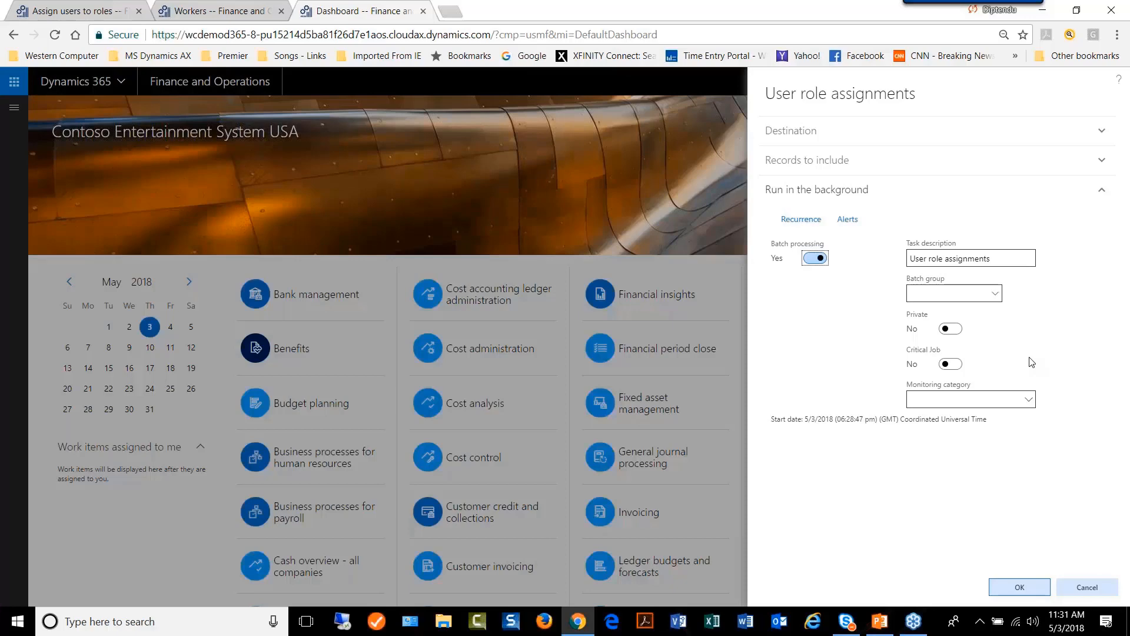
{"action": "left_click", "coordinate": [815, 257]}
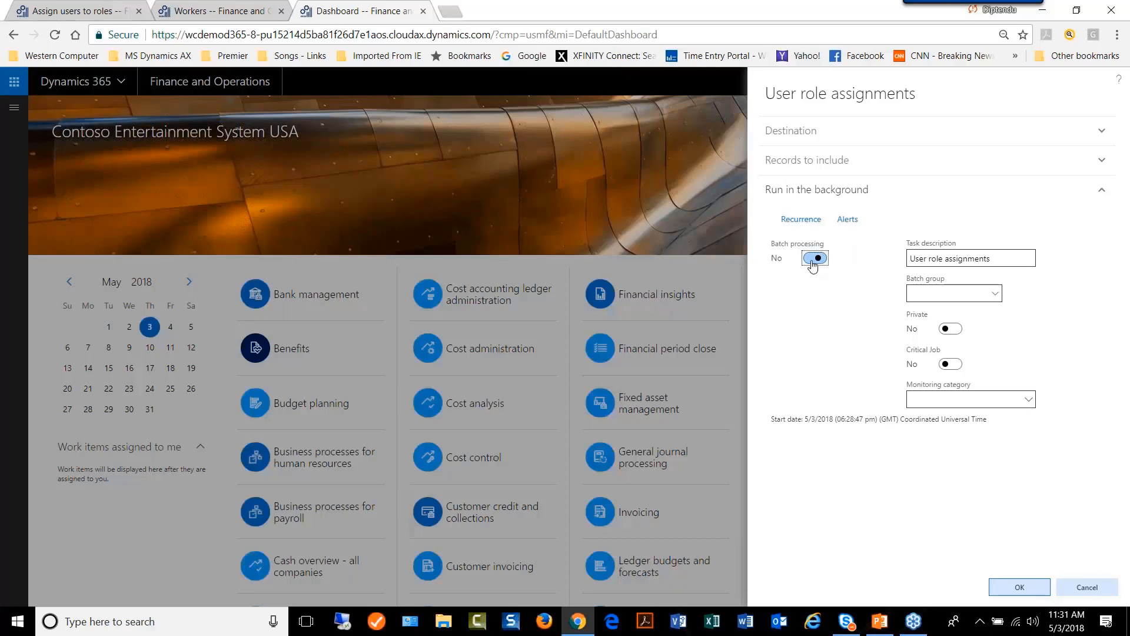
{"action": "left_click", "coordinate": [815, 257]}
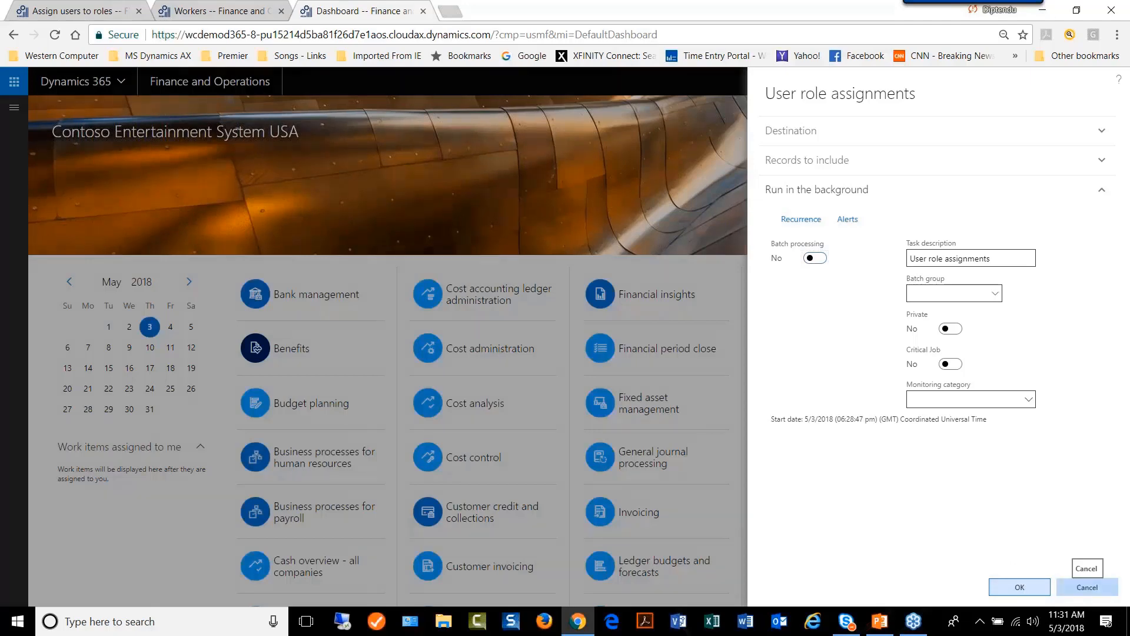
{"action": "left_click", "coordinate": [1084, 586]}
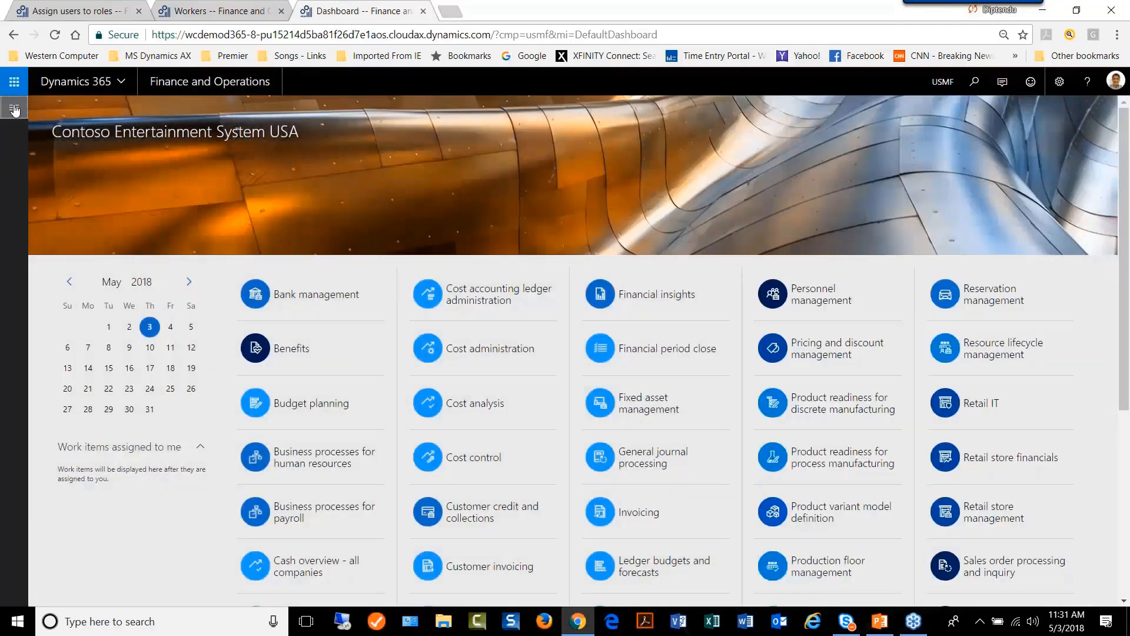
Bring up the Security role access report and keep Screen as its print destination after viewing the choices.
{"action": "left_click", "coordinate": [14, 81]}
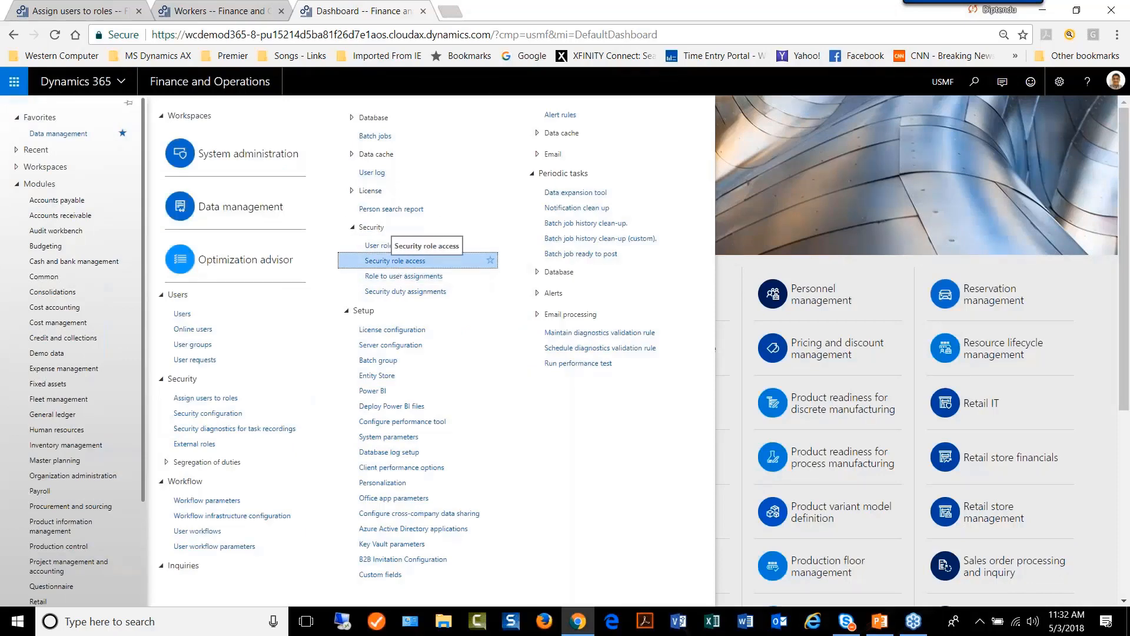
{"action": "left_click", "coordinate": [395, 261]}
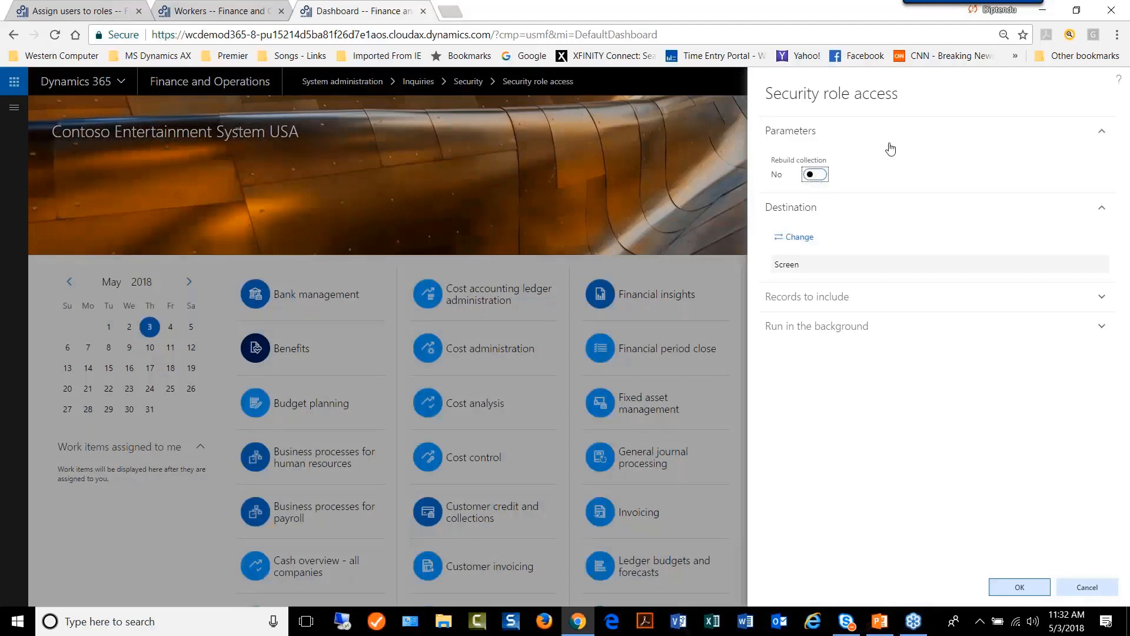
{"action": "mouse_move", "coordinate": [845, 181]}
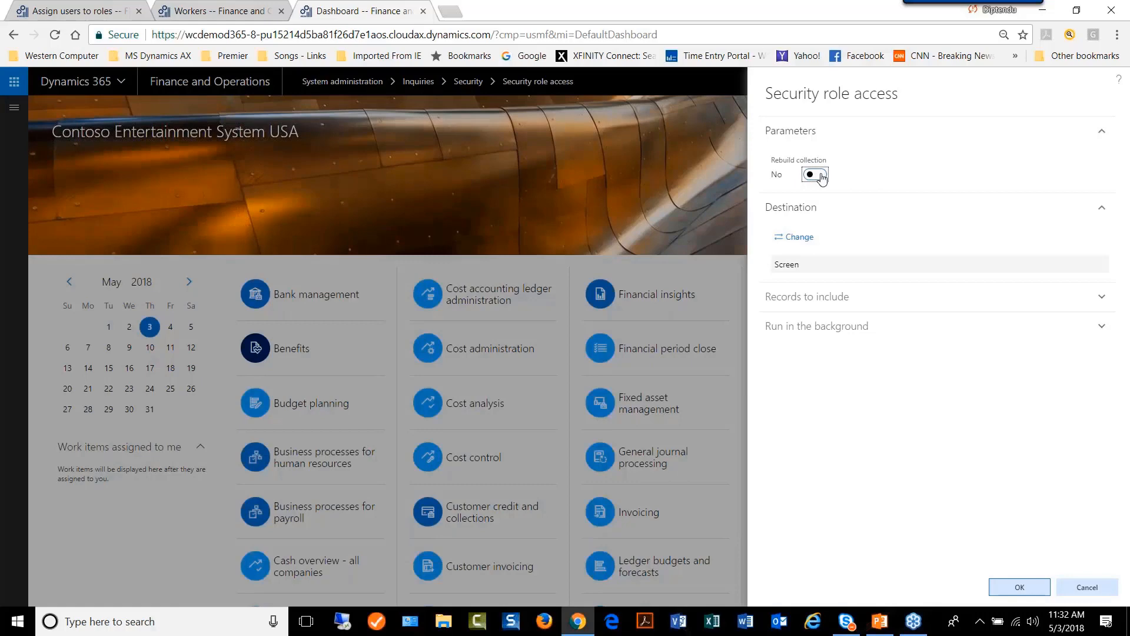
{"action": "mouse_move", "coordinate": [1093, 254]}
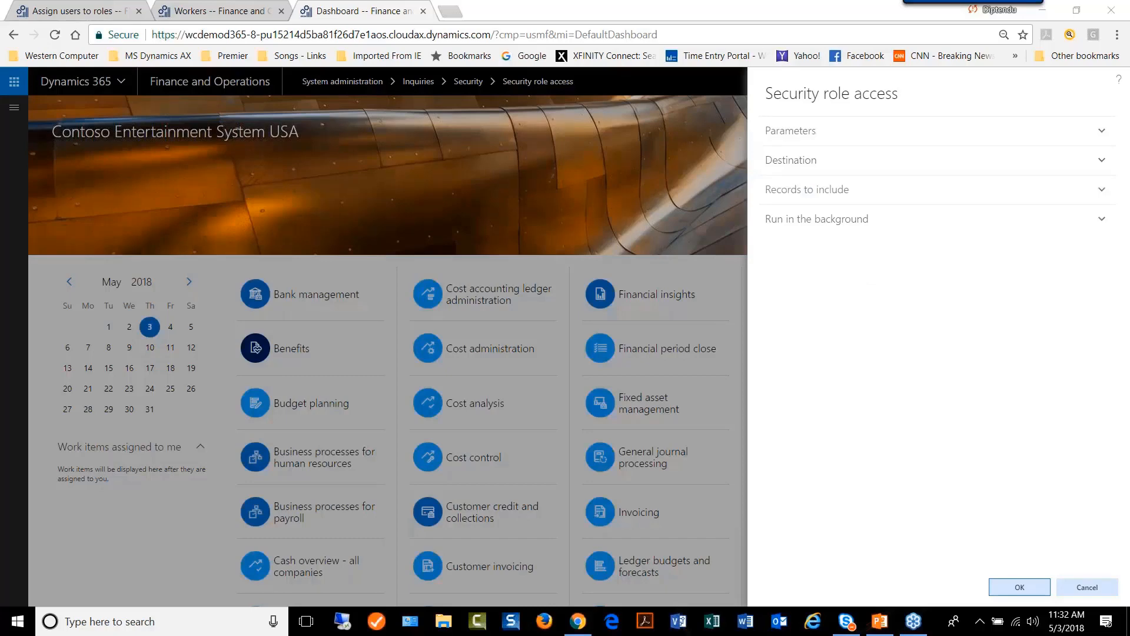
{"action": "left_click", "coordinate": [790, 159]}
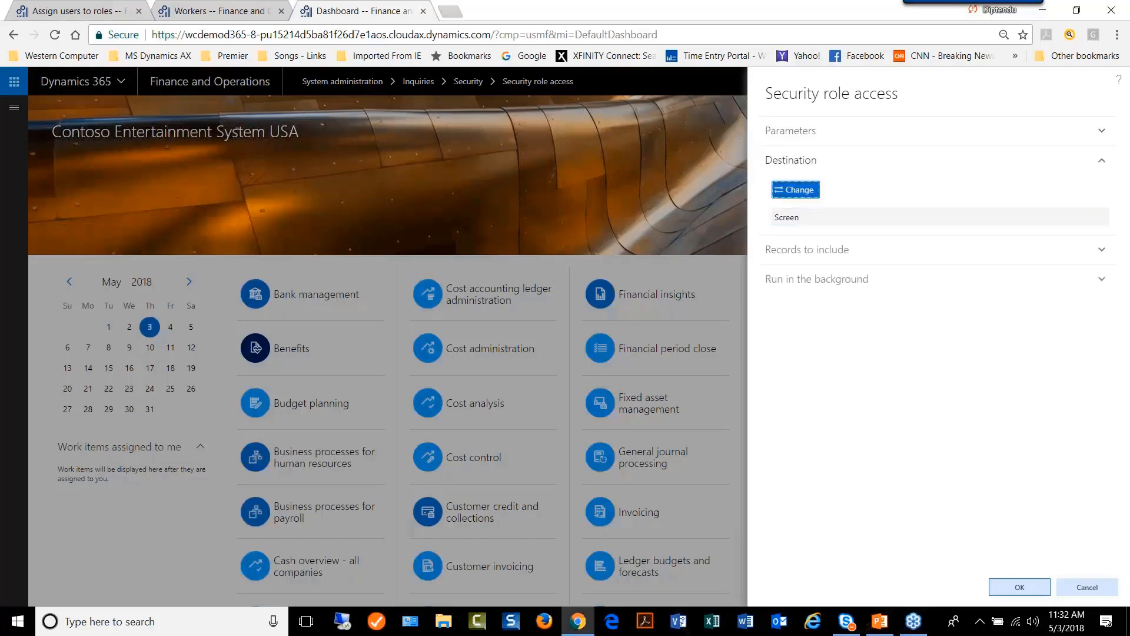
{"action": "left_click", "coordinate": [793, 189]}
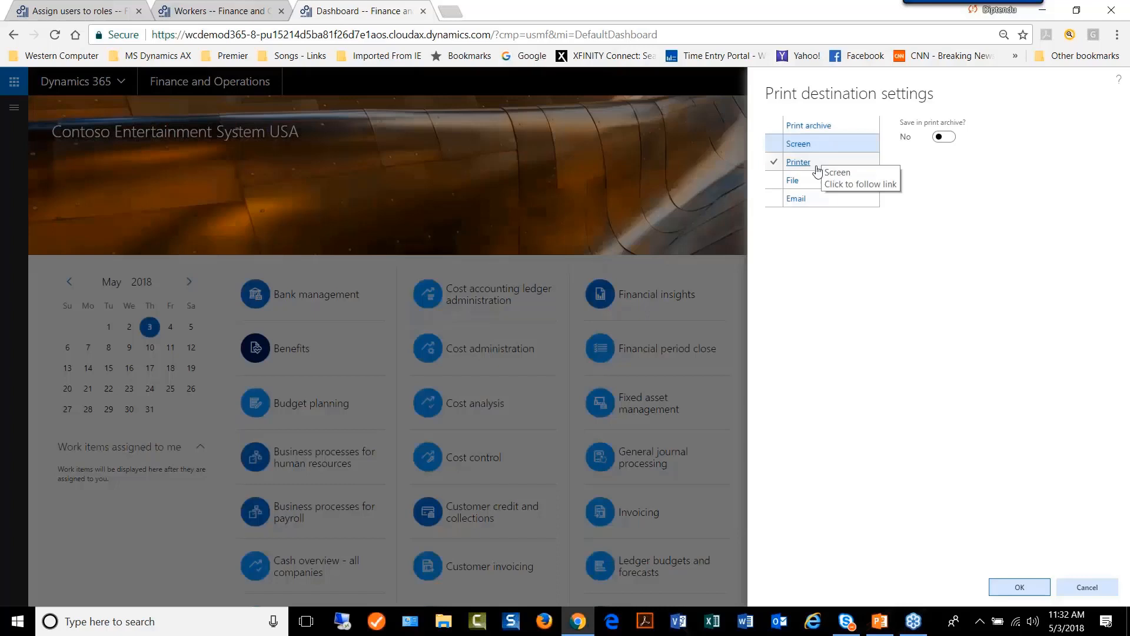
{"action": "left_click", "coordinate": [798, 143]}
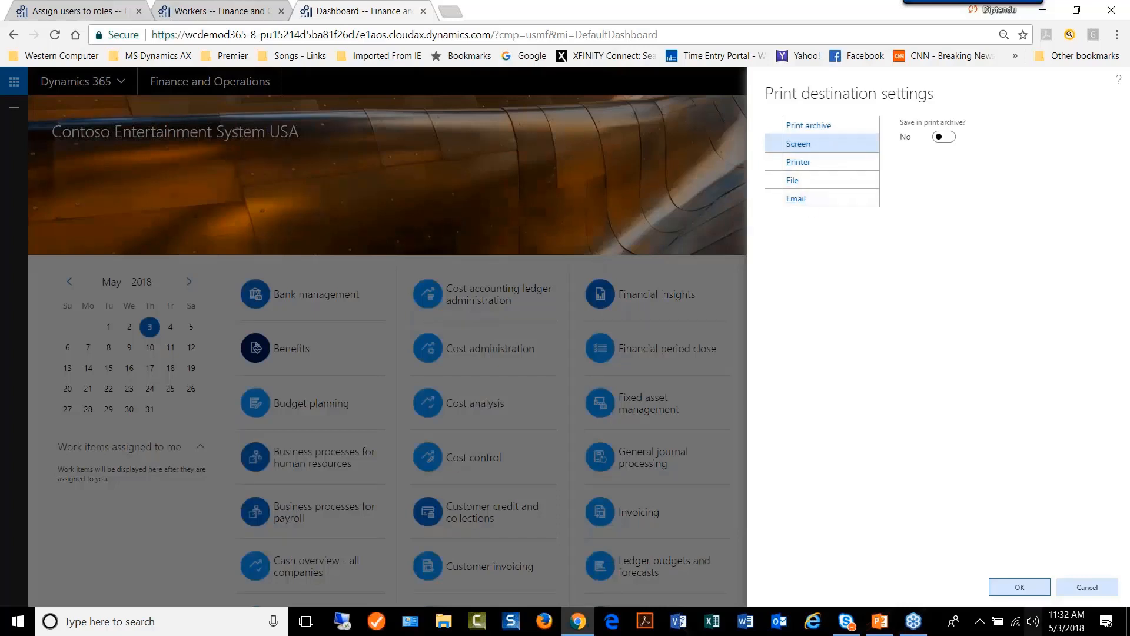
{"action": "left_click", "coordinate": [796, 144]}
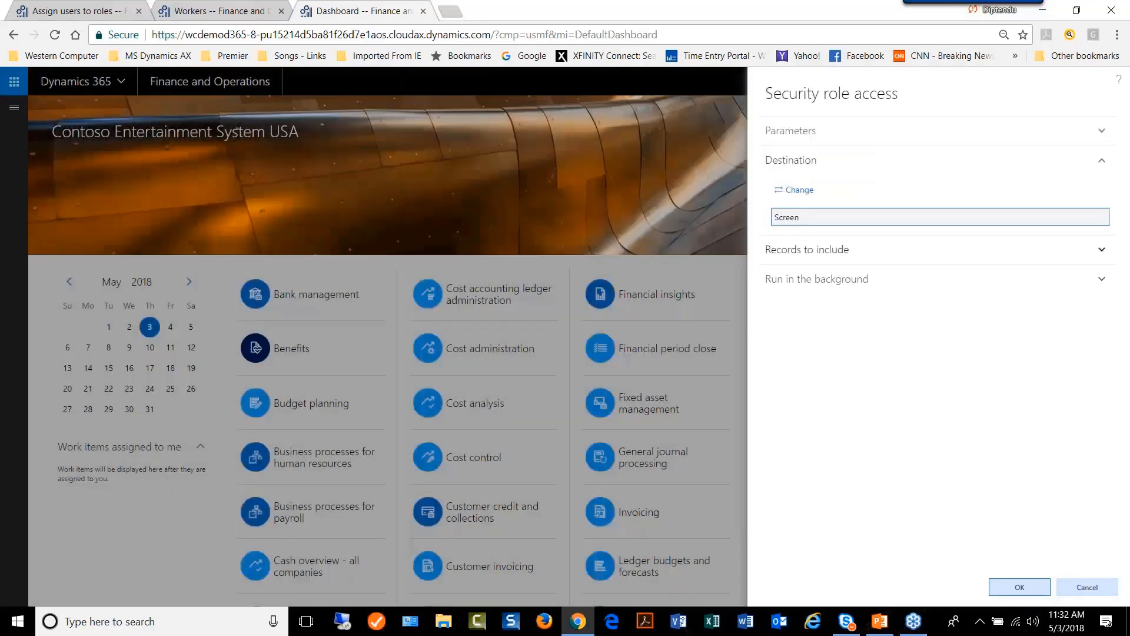
Expand and collapse the Records to include section for the role access report.
{"action": "left_click", "coordinate": [808, 249]}
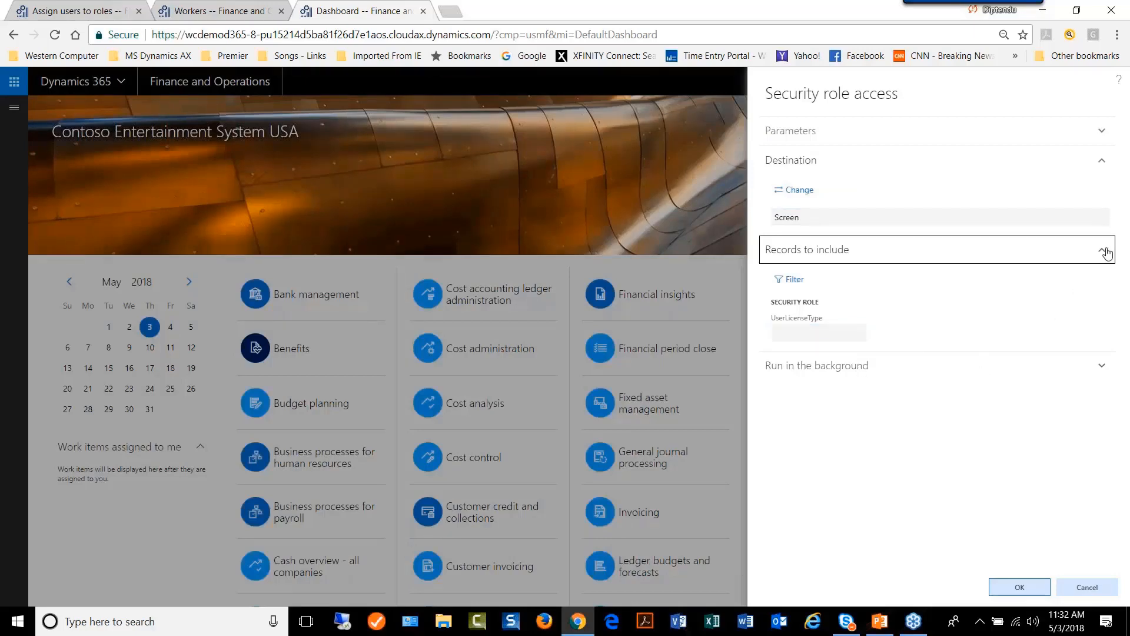
{"action": "left_click", "coordinate": [1106, 250]}
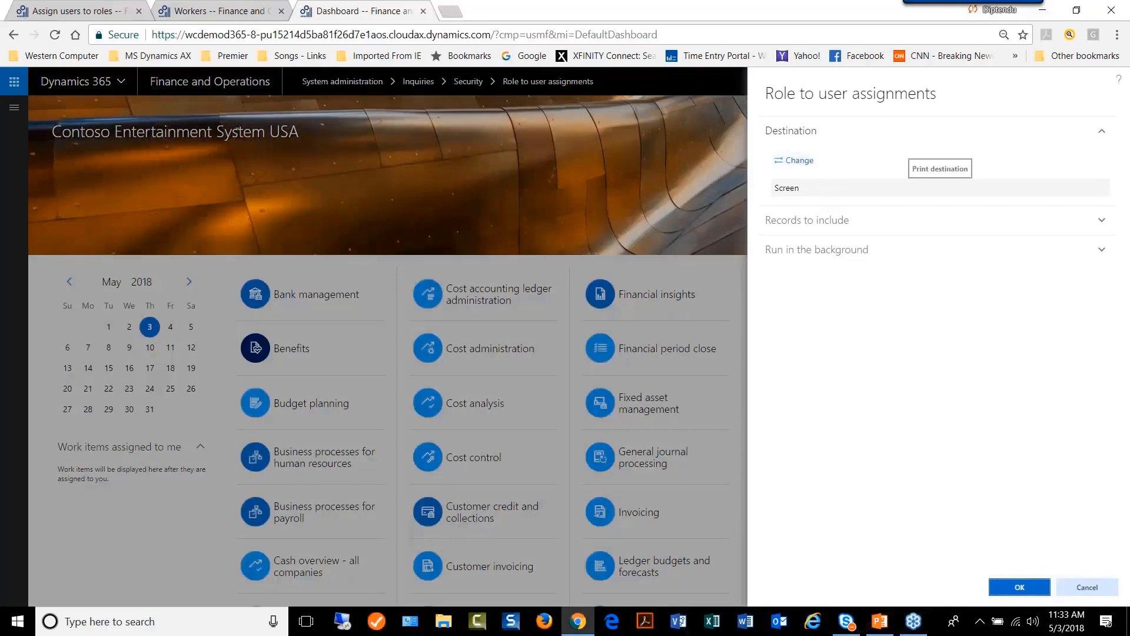
{"action": "mouse_move", "coordinate": [826, 120]}
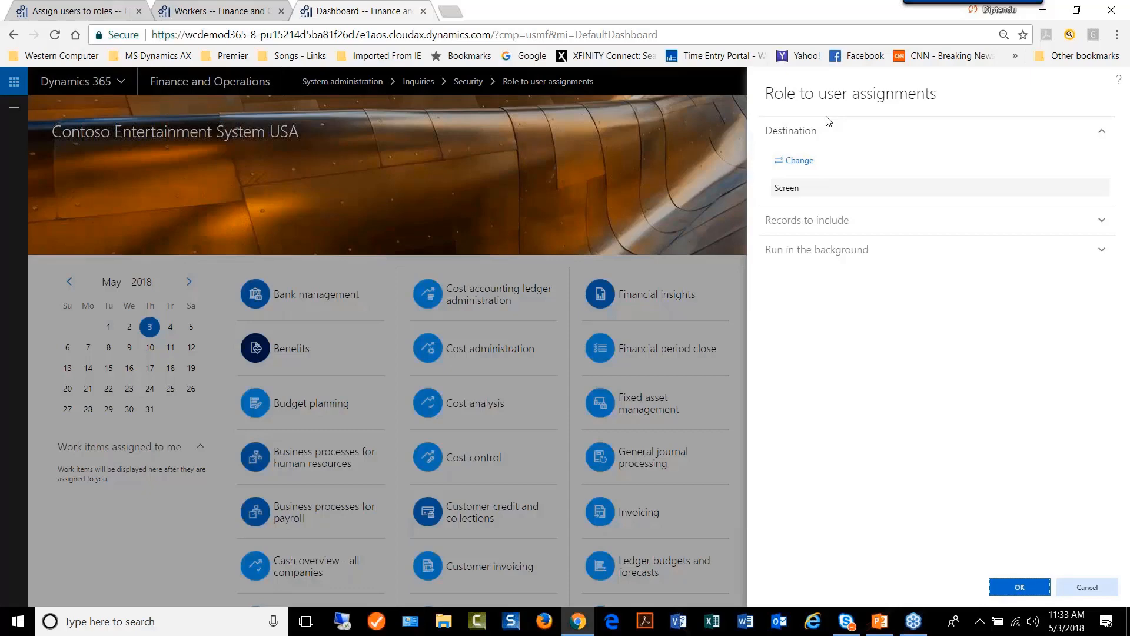
{"action": "mouse_move", "coordinate": [959, 497]}
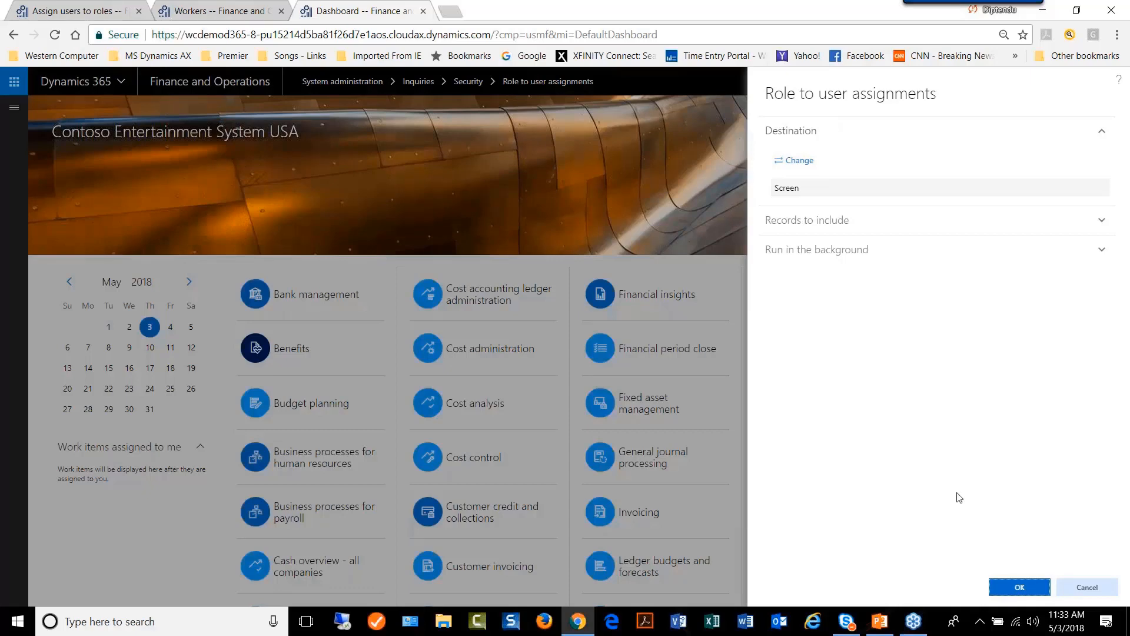
{"action": "mouse_move", "coordinate": [998, 443]}
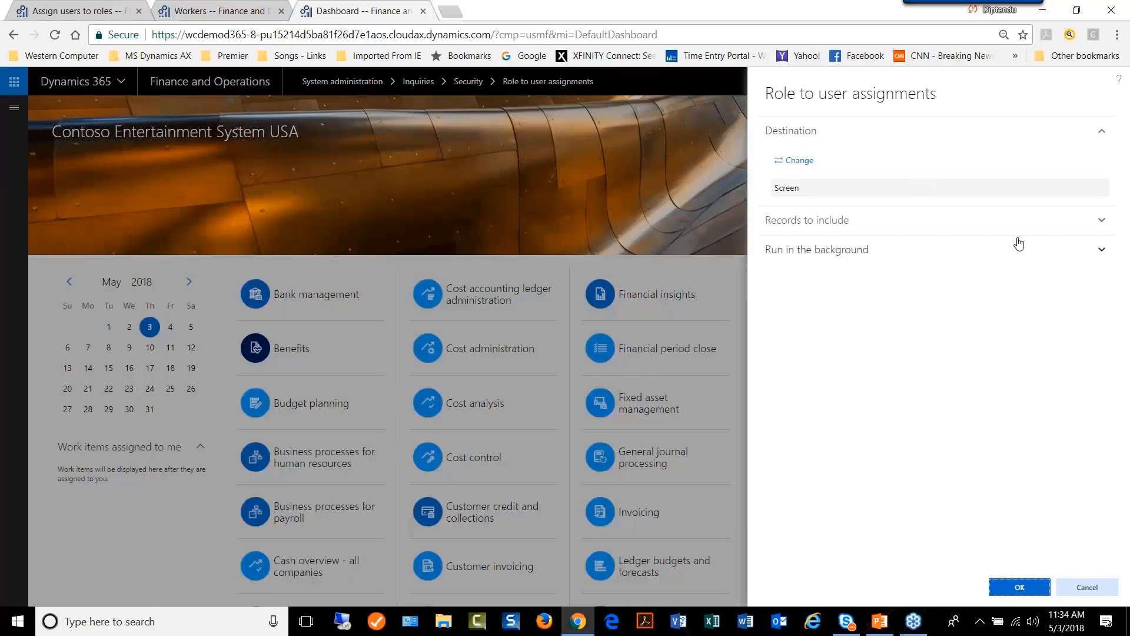
Expand and collapse Run in the background on the Role to user assignments dialog, then cancel it.
{"action": "left_click", "coordinate": [1103, 220]}
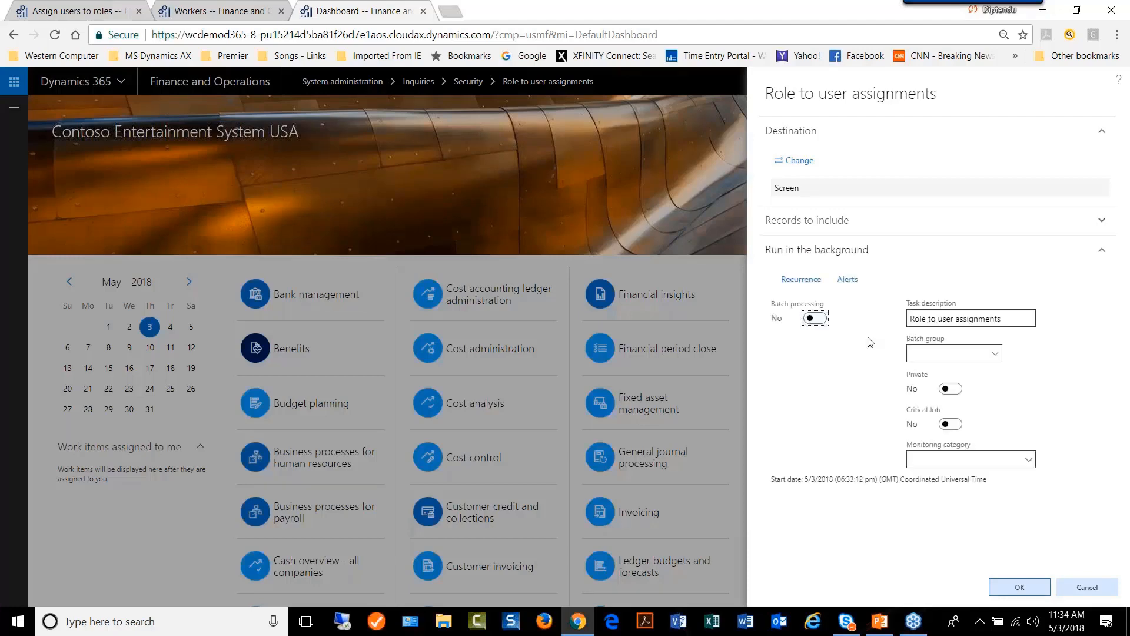
{"action": "mouse_move", "coordinate": [856, 397]}
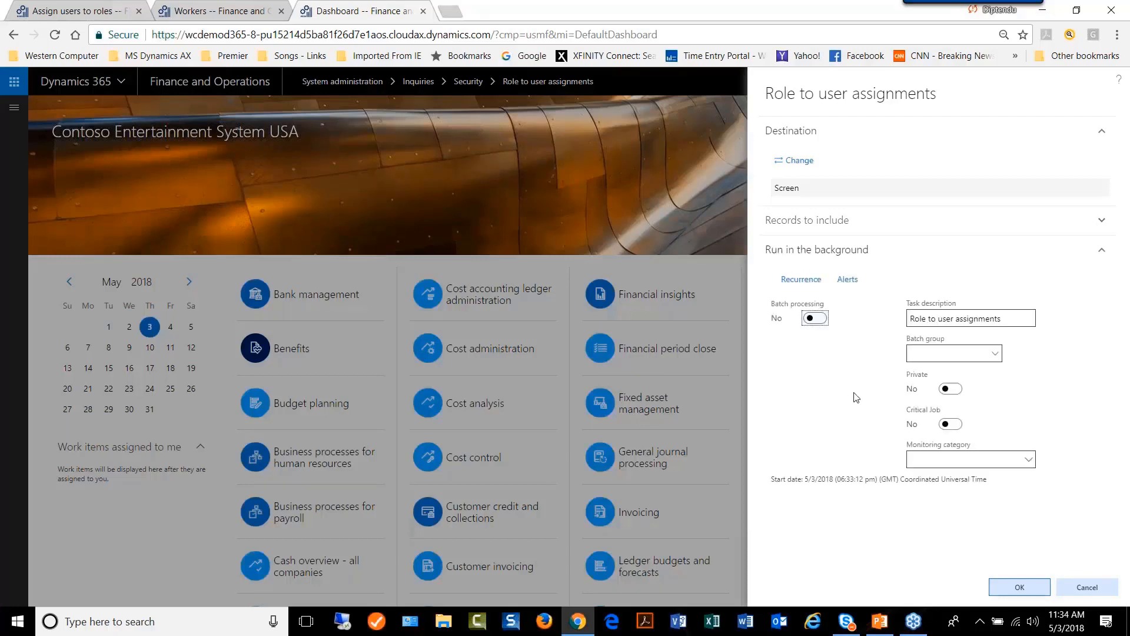
{"action": "mouse_move", "coordinate": [859, 346]}
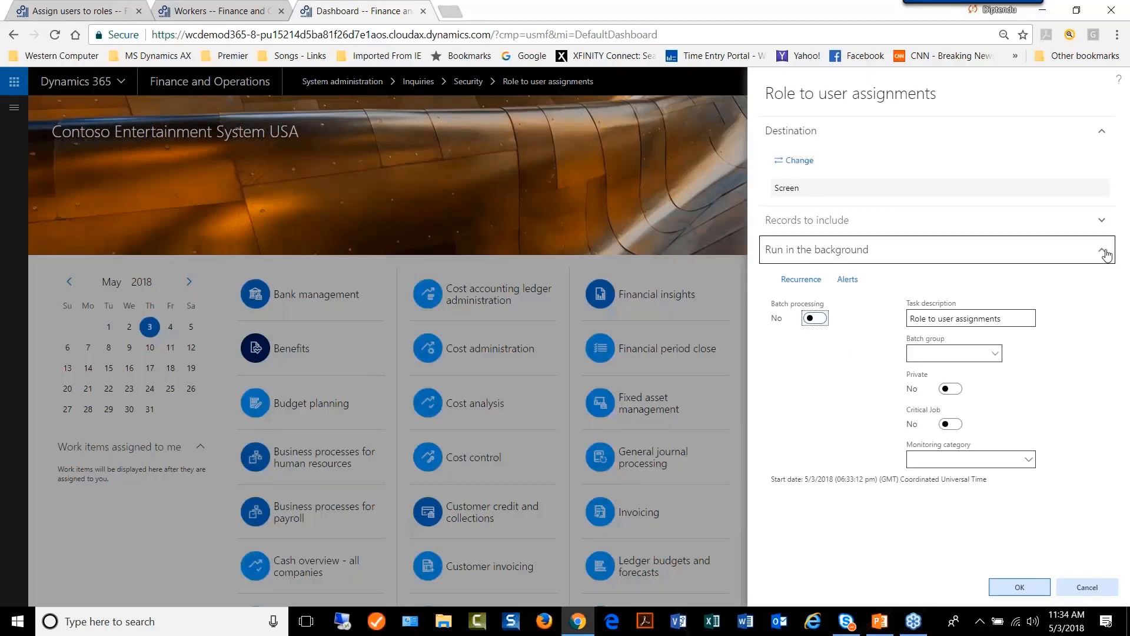
{"action": "left_click", "coordinate": [1107, 250]}
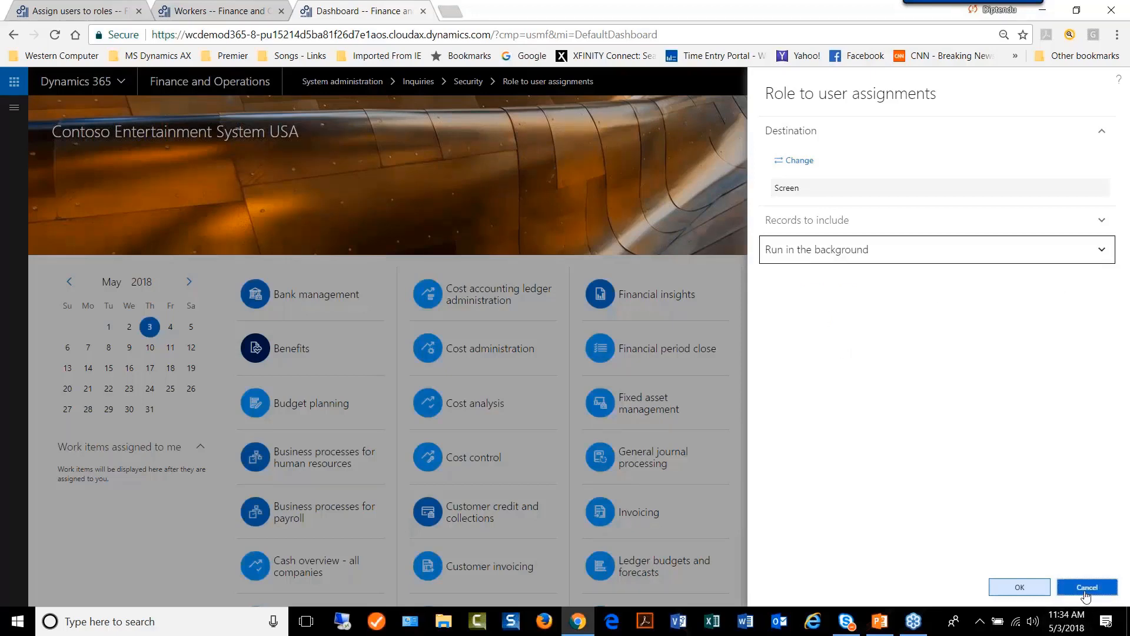
{"action": "left_click", "coordinate": [1085, 586]}
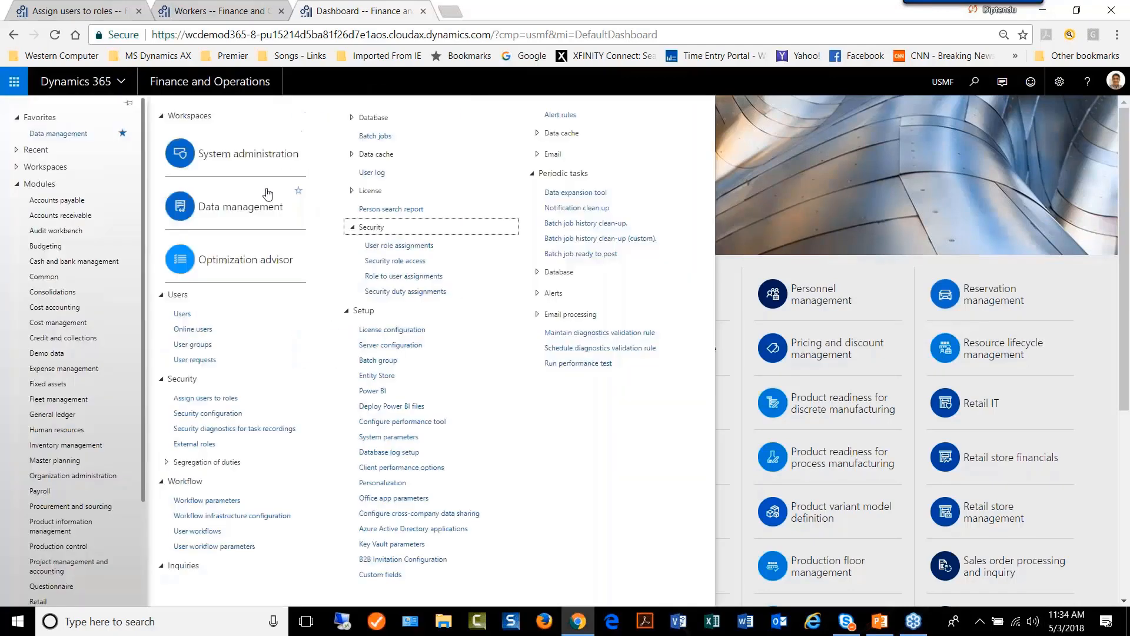
{"action": "mouse_move", "coordinate": [435, 309]}
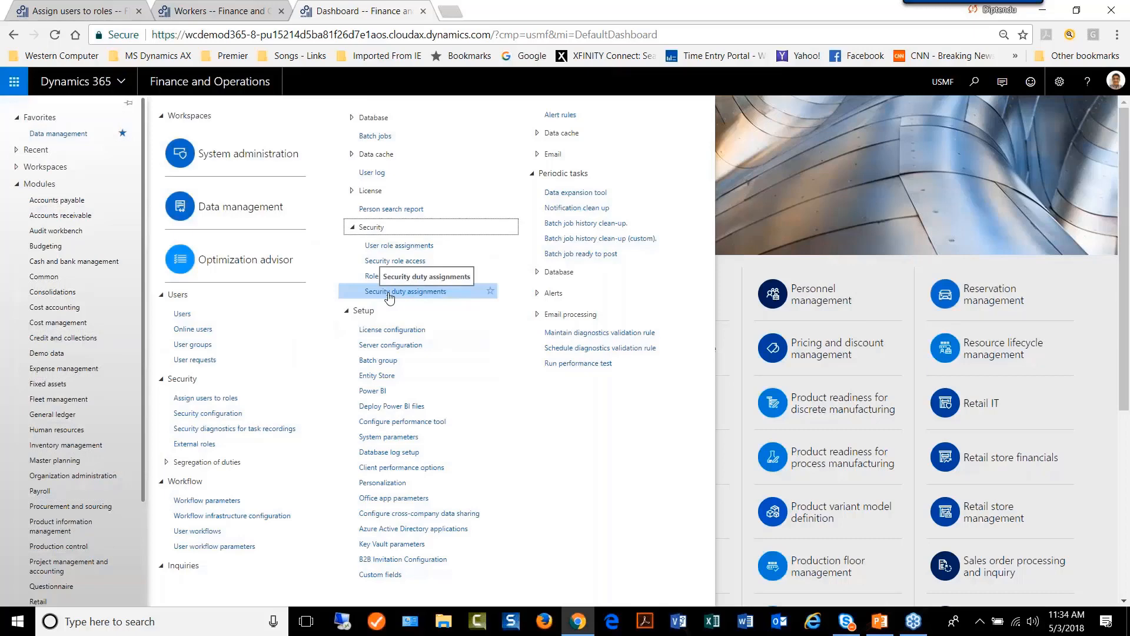
Bring up Security duty assignments, view and close its record filter query unchanged, and expand Run in the background.
{"action": "left_click", "coordinate": [406, 290]}
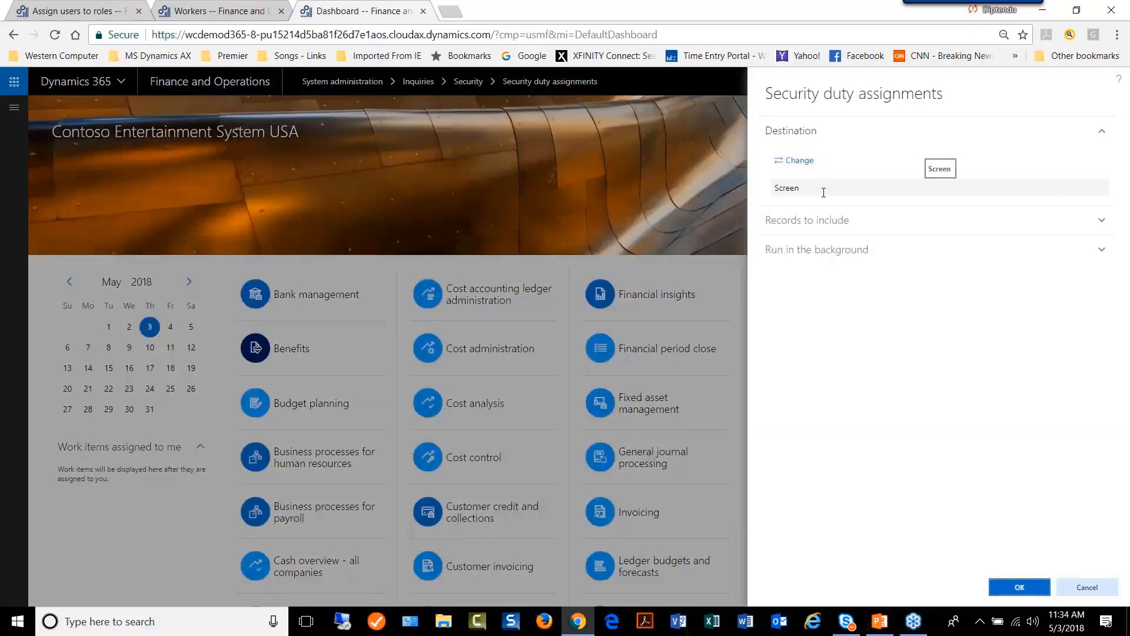
{"action": "mouse_move", "coordinate": [824, 207]}
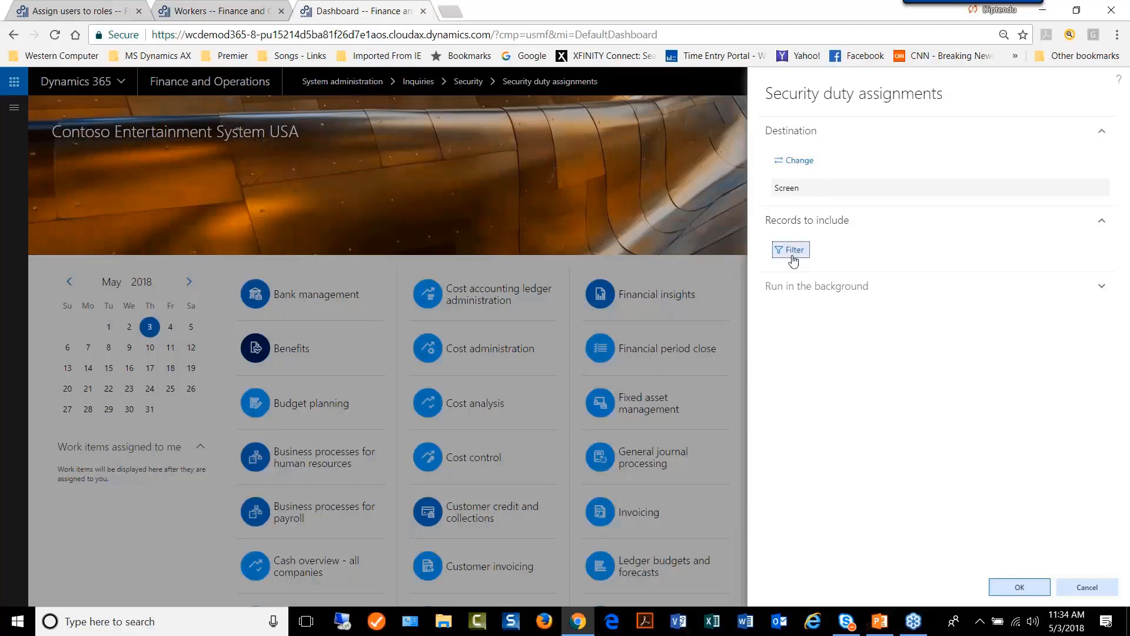
{"action": "left_click", "coordinate": [791, 250]}
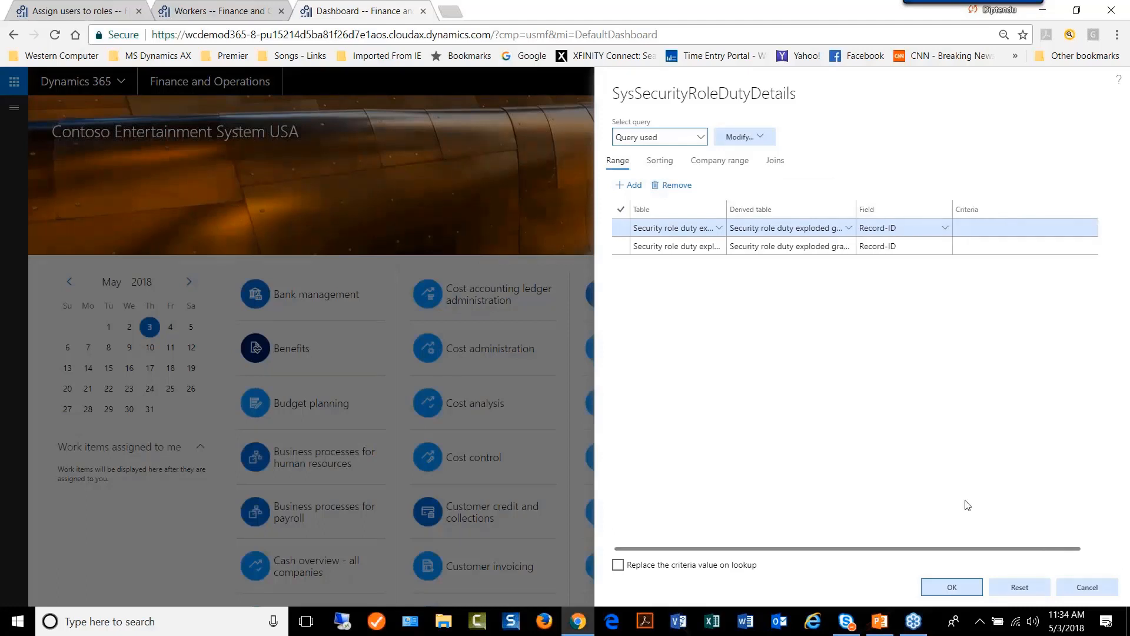
{"action": "left_click", "coordinate": [951, 586]}
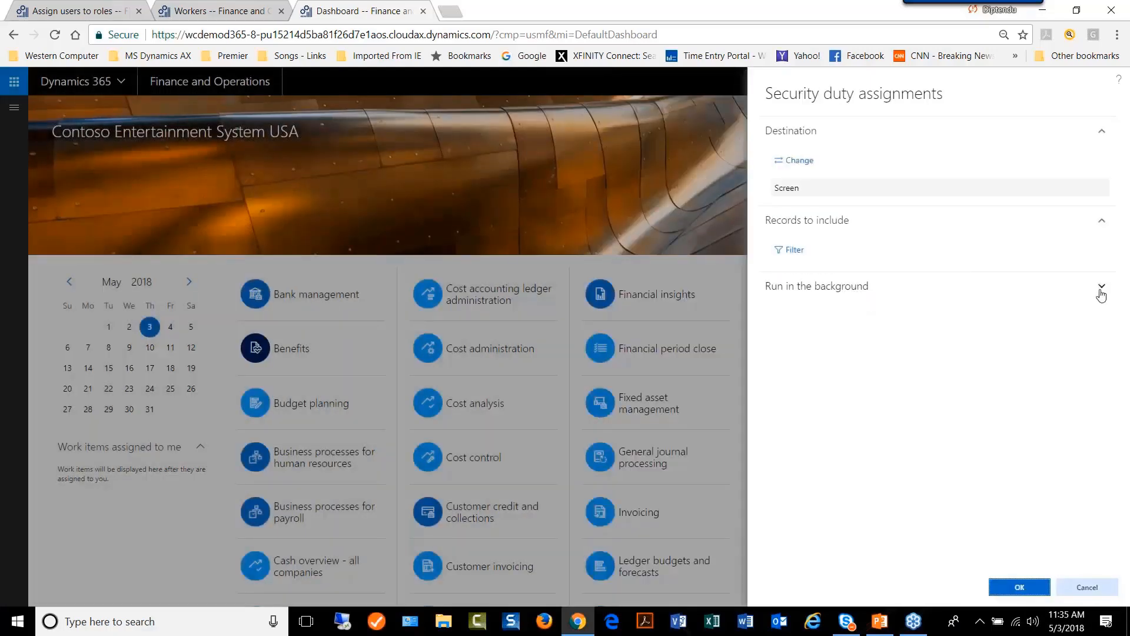
{"action": "left_click", "coordinate": [1101, 291]}
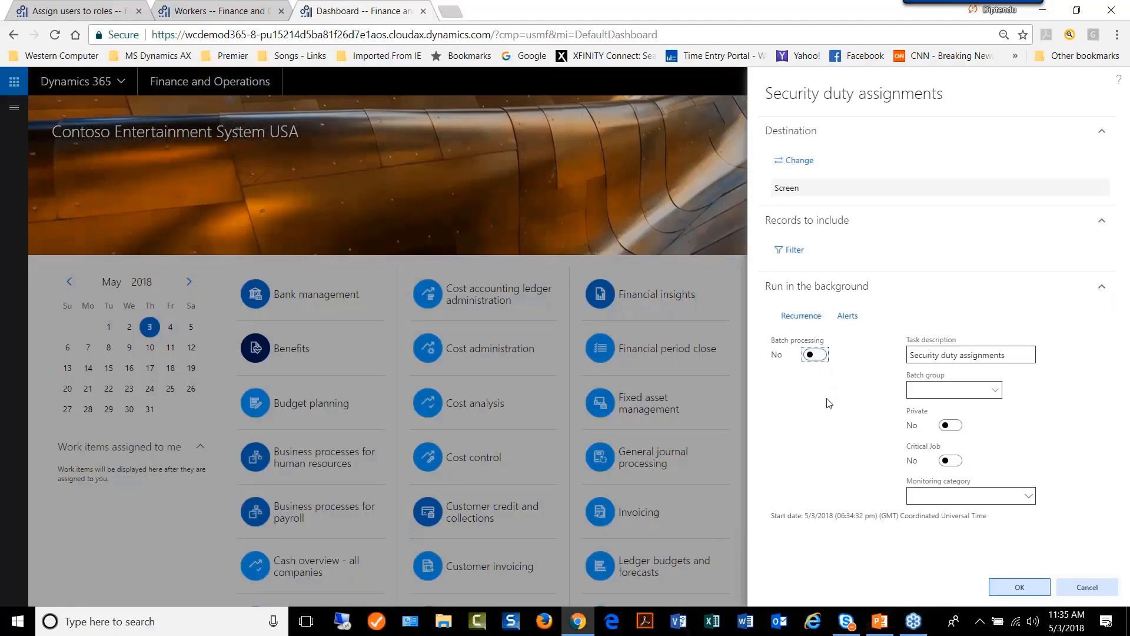